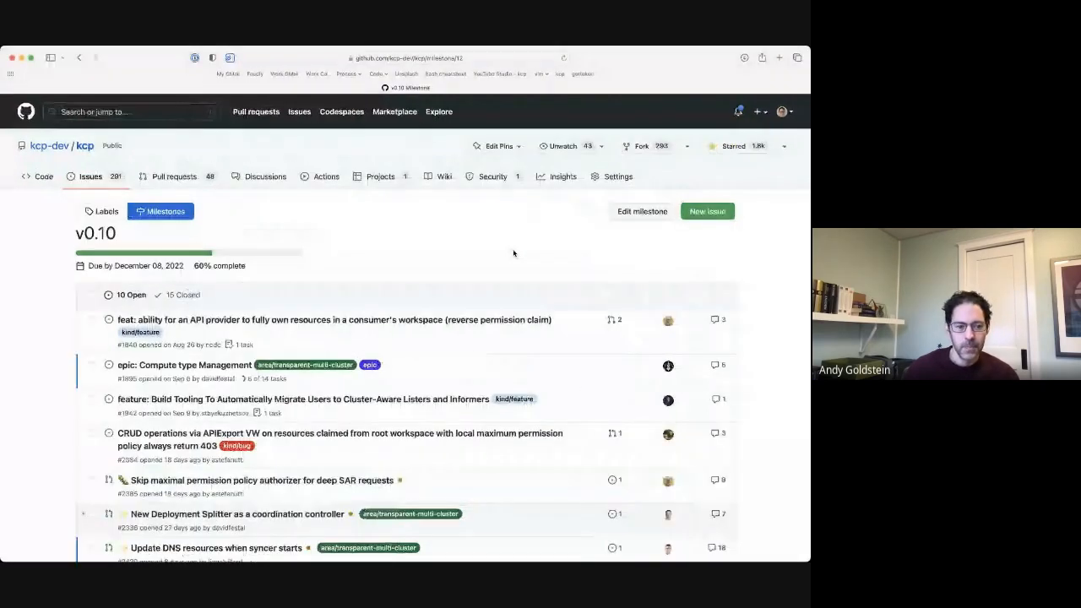
Step: Review issue #1940, the reverse permission claim feature, and its discussion
{"action": "scroll", "scroll_direction": "down", "scroll_amount": 3}
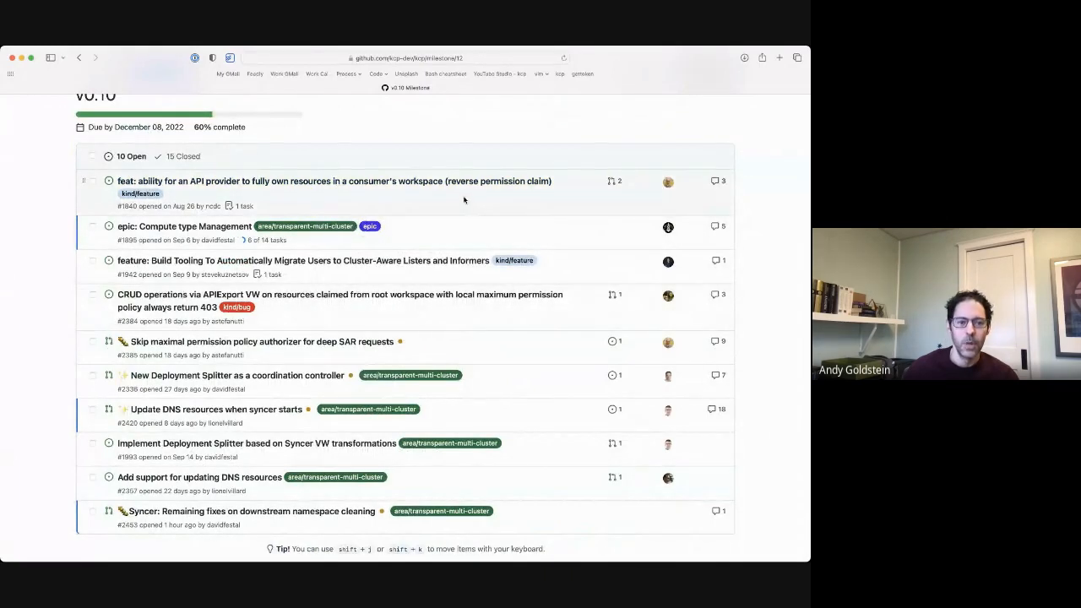
{"action": "mouse_move", "coordinate": [331, 180]}
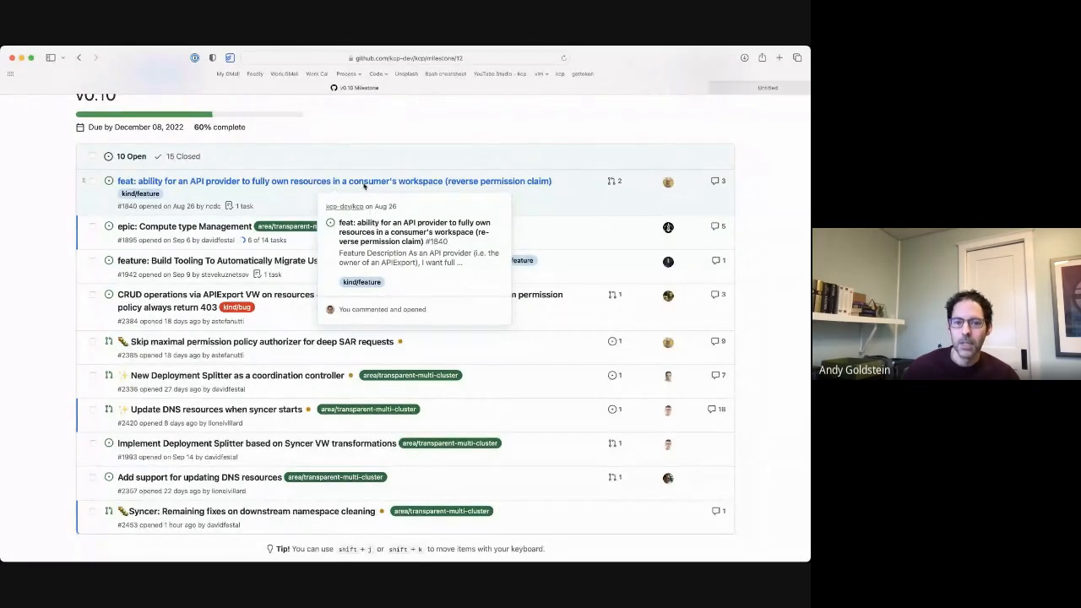
{"action": "left_click", "coordinate": [324, 181]}
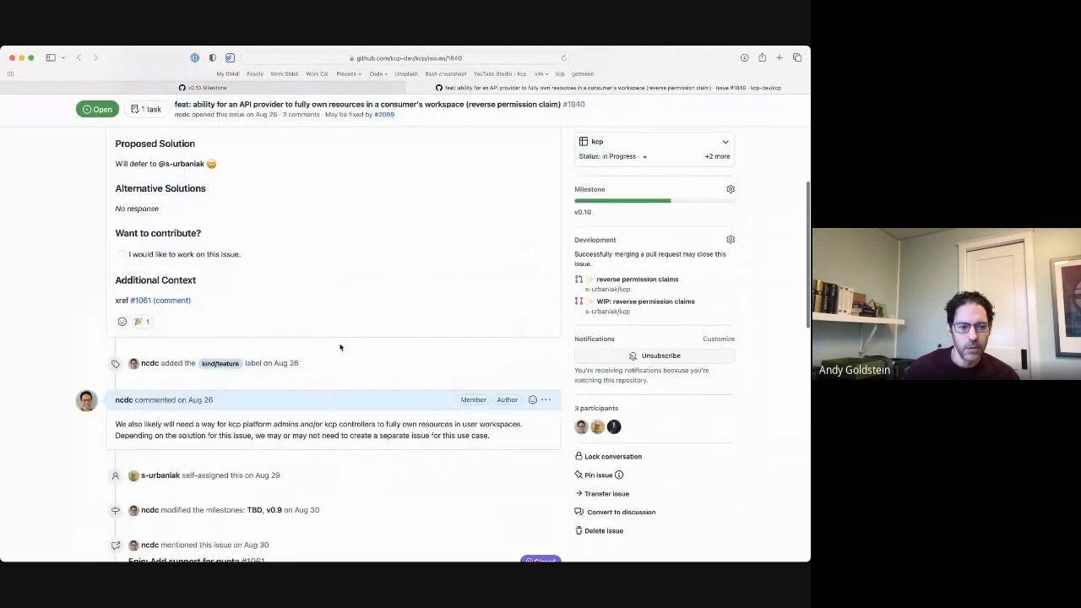
{"action": "scroll", "scroll_direction": "down", "scroll_amount": 3}
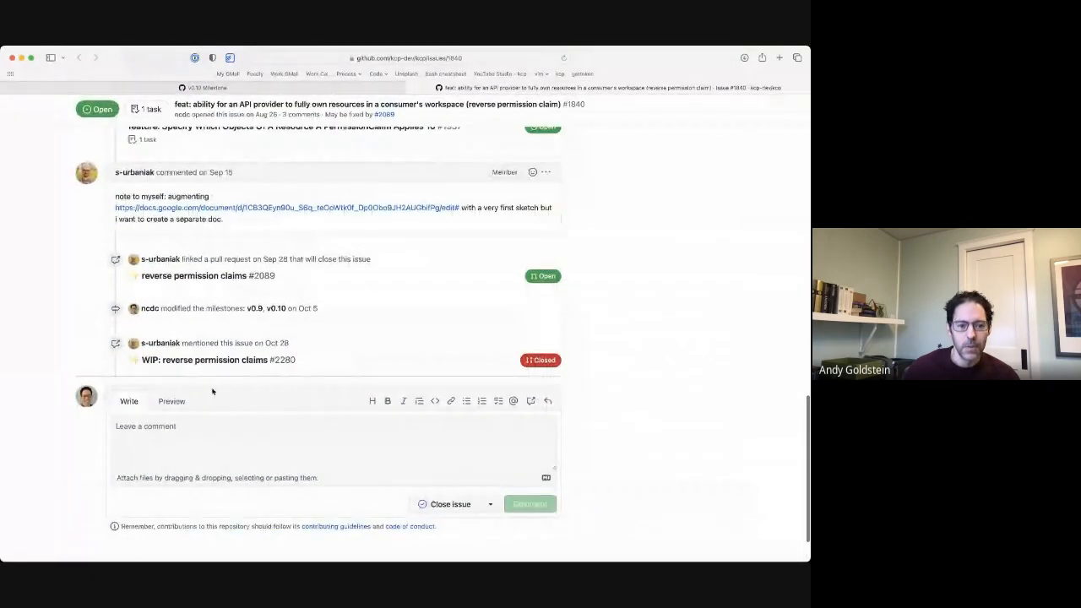
{"action": "mouse_move", "coordinate": [194, 275]}
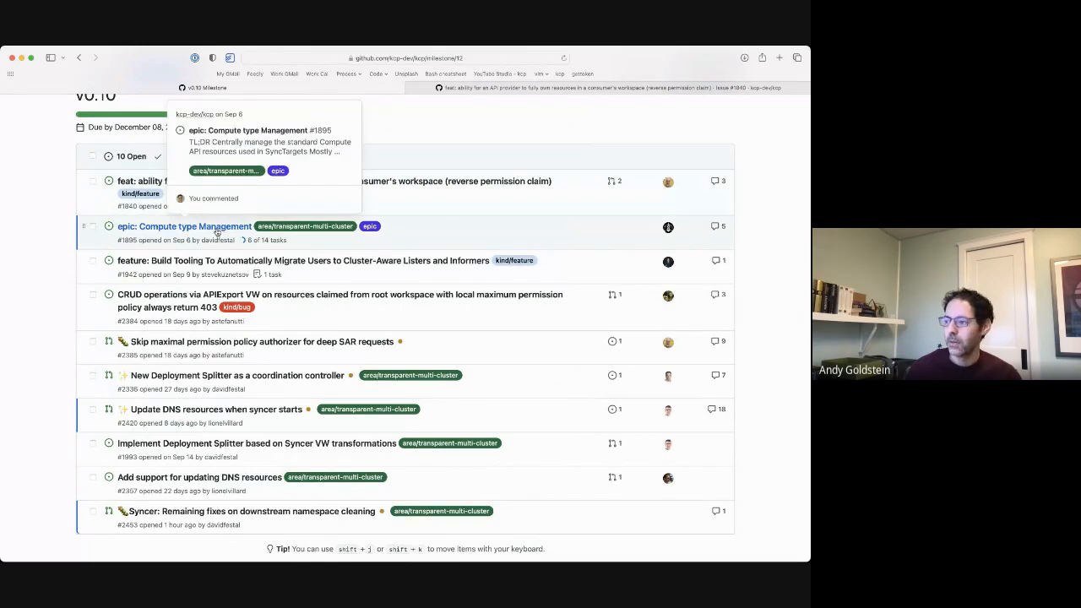
Step: Post a 'Thanks!' comment on epic #1895, Compute type Management, closing it
{"action": "left_click", "coordinate": [186, 226]}
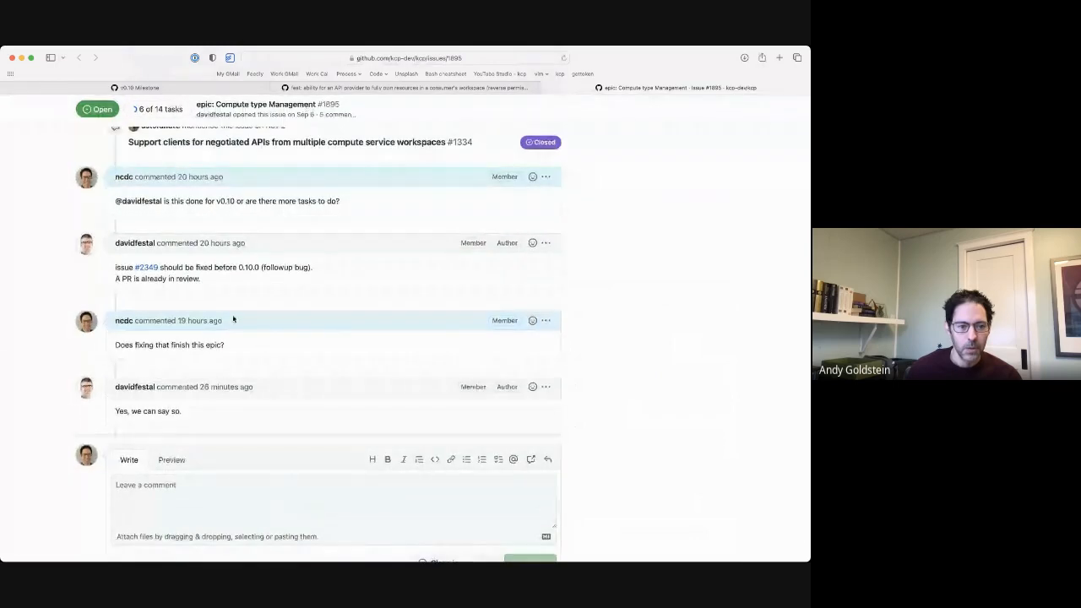
{"action": "mouse_move", "coordinate": [145, 267]}
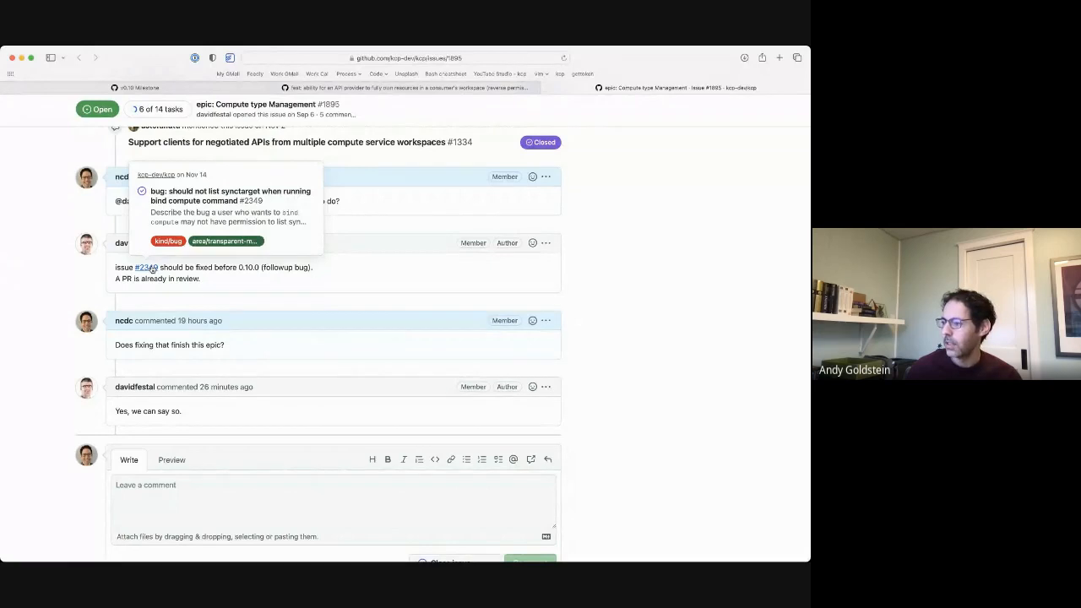
{"action": "mouse_move", "coordinate": [267, 427]}
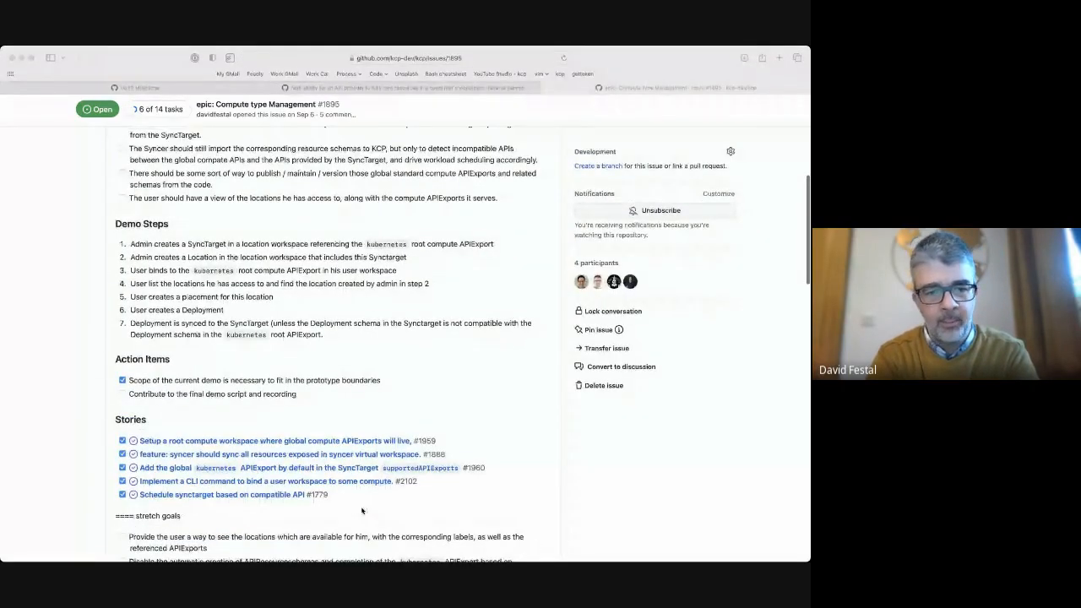
{"action": "scroll", "scroll_direction": "down", "scroll_amount": 3}
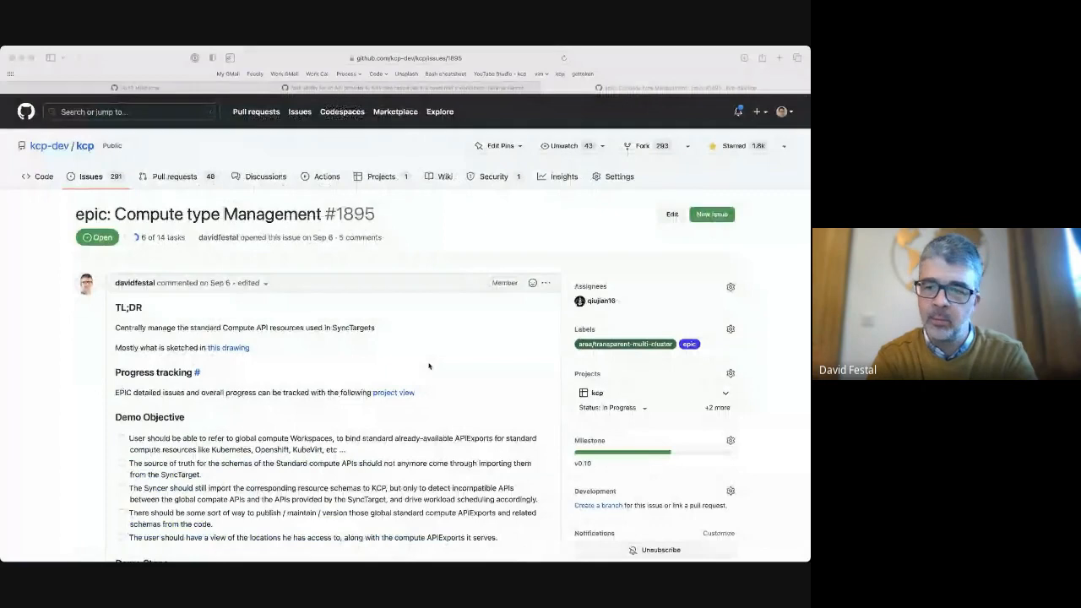
{"action": "scroll", "scroll_direction": "down", "scroll_amount": 3}
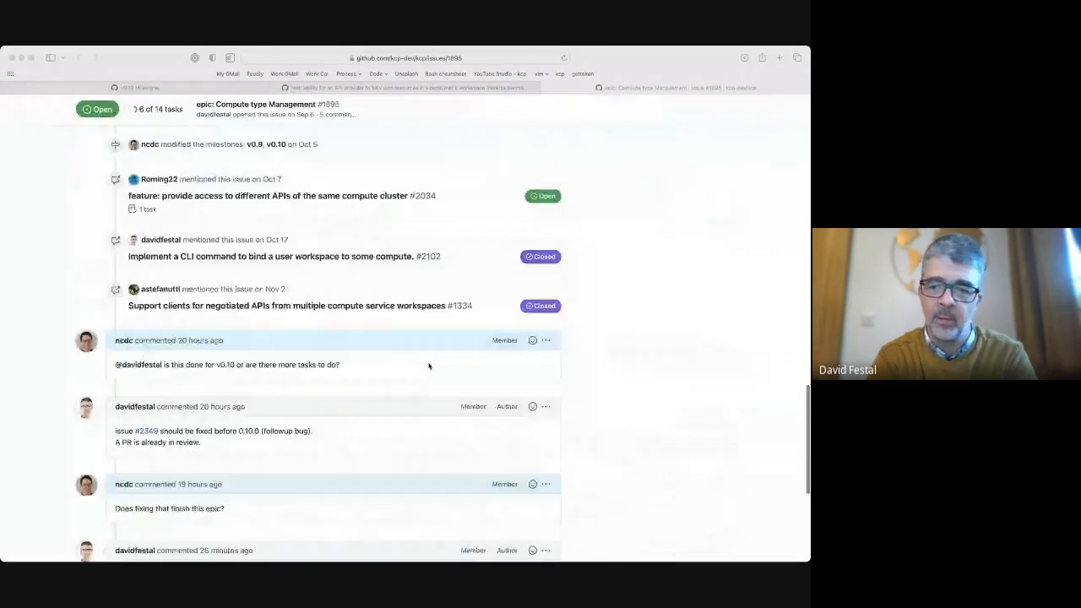
{"action": "scroll", "scroll_direction": "down", "scroll_amount": 3}
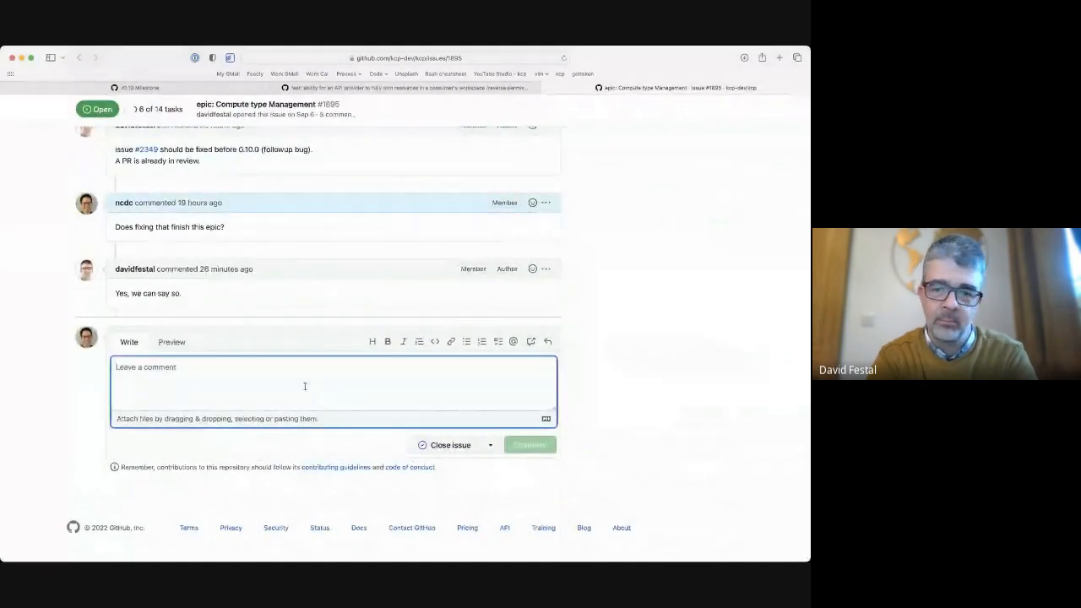
{"action": "type", "text": "Thanks!"}
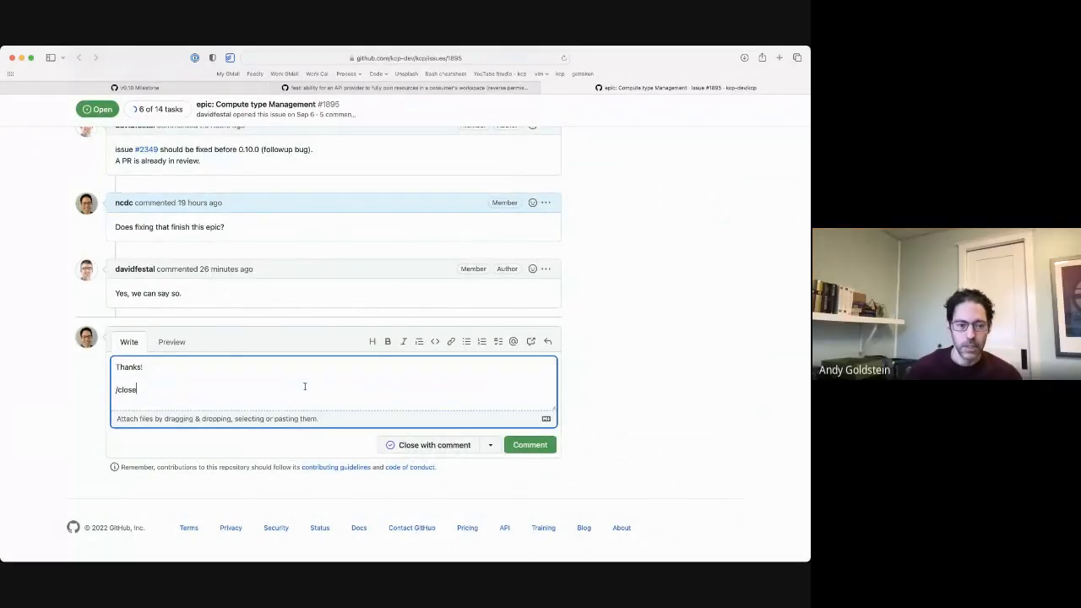
{"action": "left_click", "coordinate": [529, 444]}
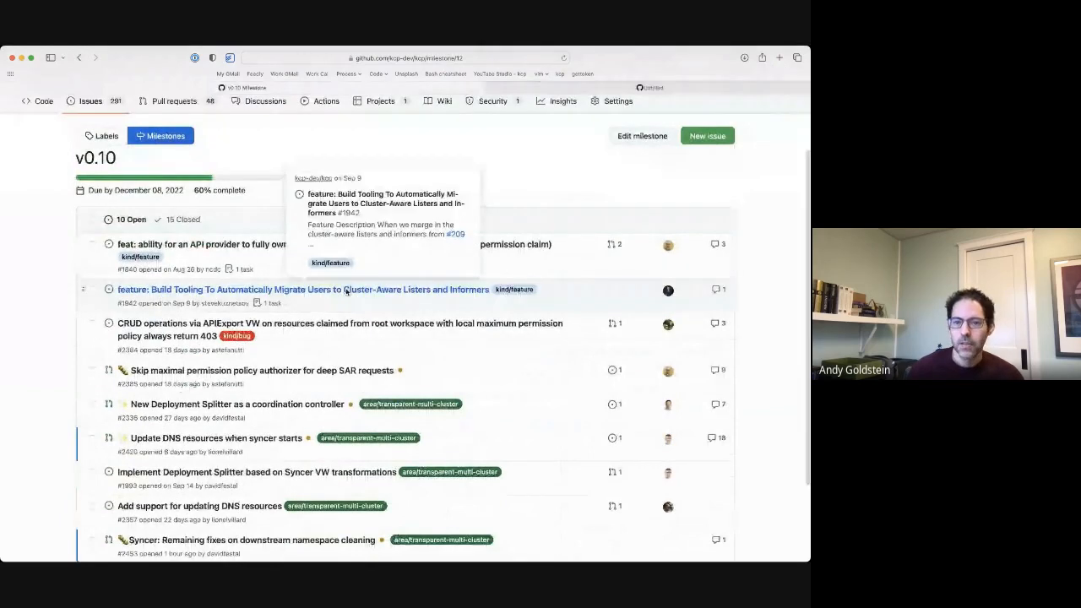
Step: Review issue #1942 on cluster-aware listers and informers tooling
{"action": "left_click", "coordinate": [303, 289]}
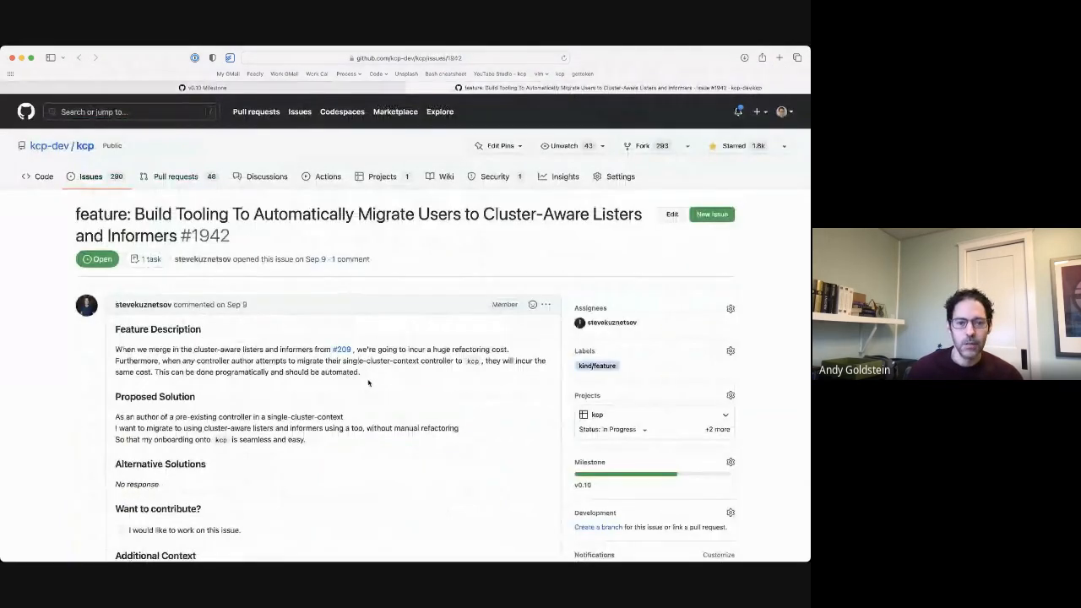
{"action": "scroll", "scroll_direction": "down", "scroll_amount": 3}
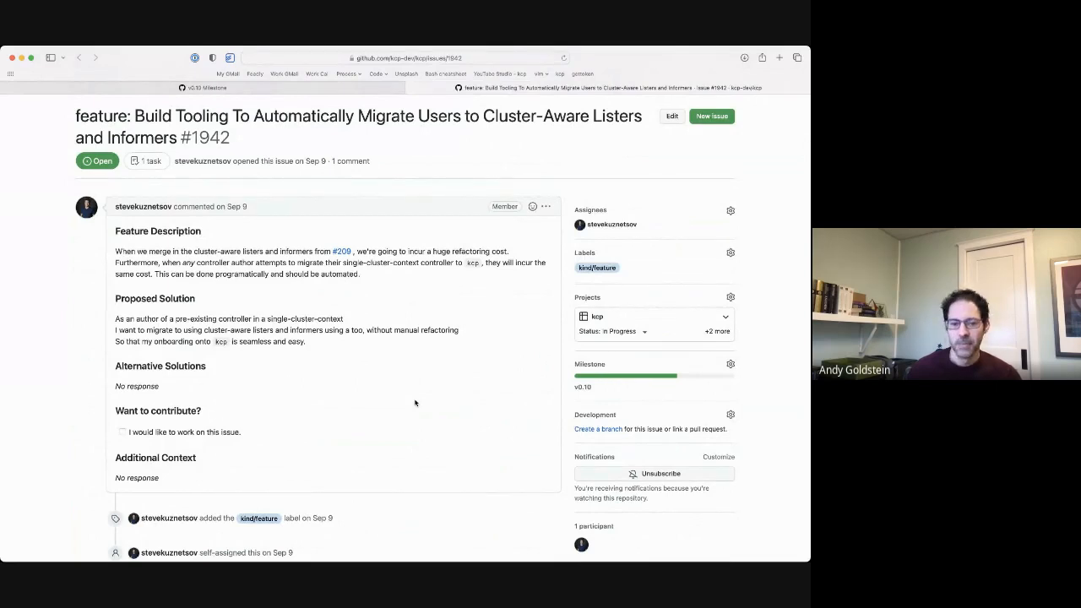
{"action": "left_click", "coordinate": [730, 365]}
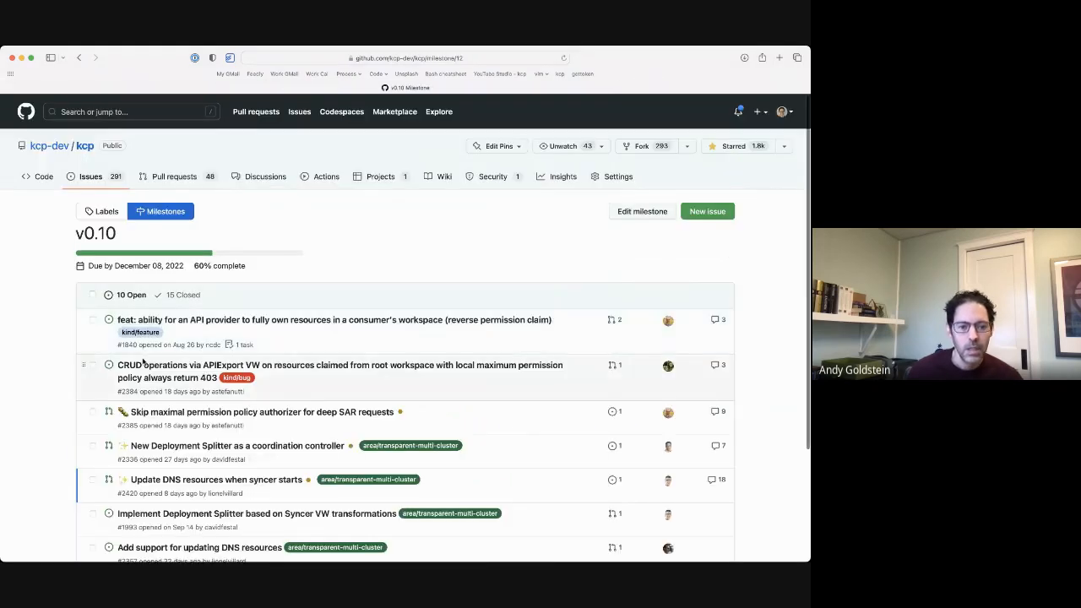
{"action": "scroll", "scroll_direction": "down", "scroll_amount": 3}
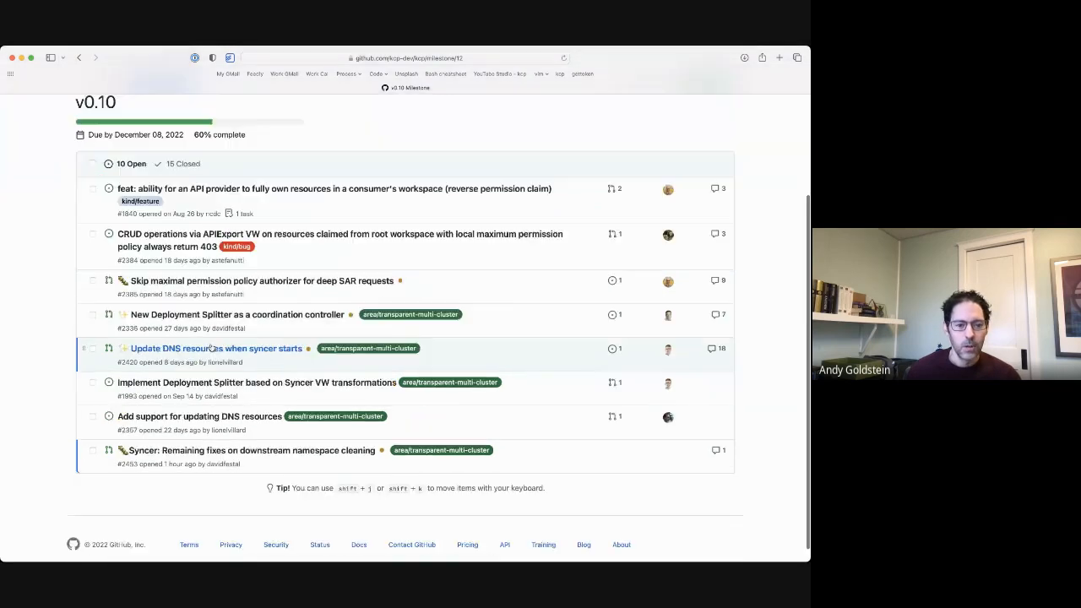
{"action": "mouse_move", "coordinate": [236, 314]}
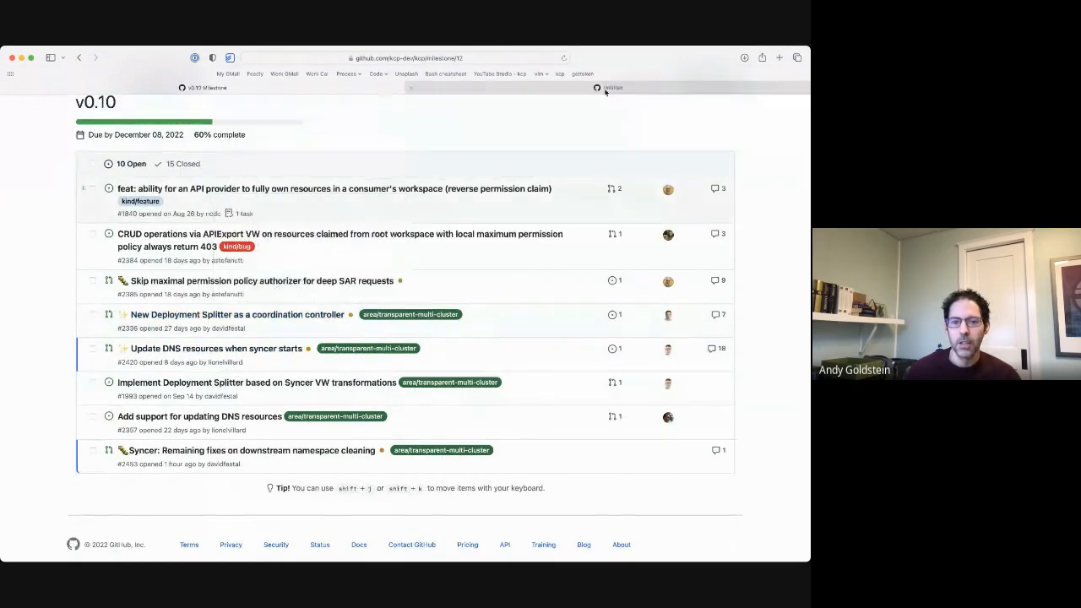
Step: Review PR #2336, New Deployment Splitter as a coordination controller, summary and checks
{"action": "left_click", "coordinate": [236, 314]}
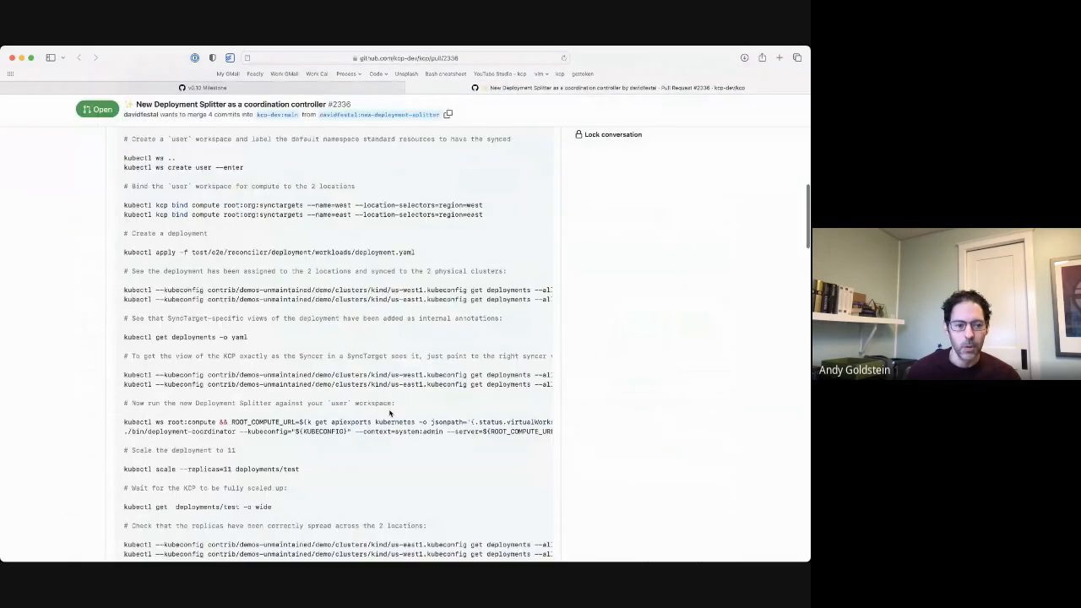
{"action": "scroll", "scroll_direction": "down", "scroll_amount": 3}
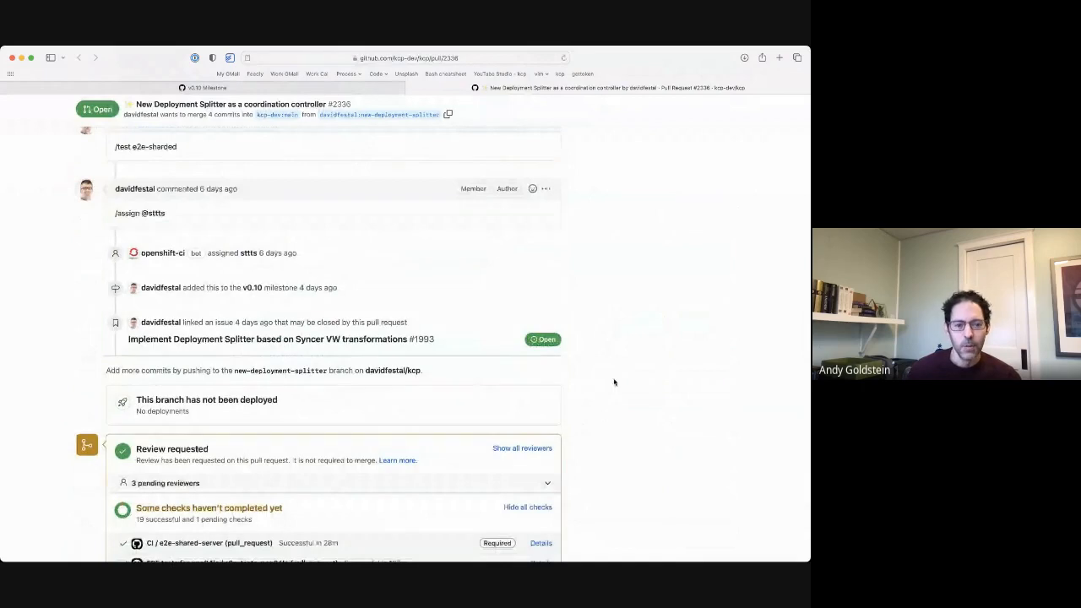
{"action": "scroll", "scroll_direction": "up", "scroll_amount": 3}
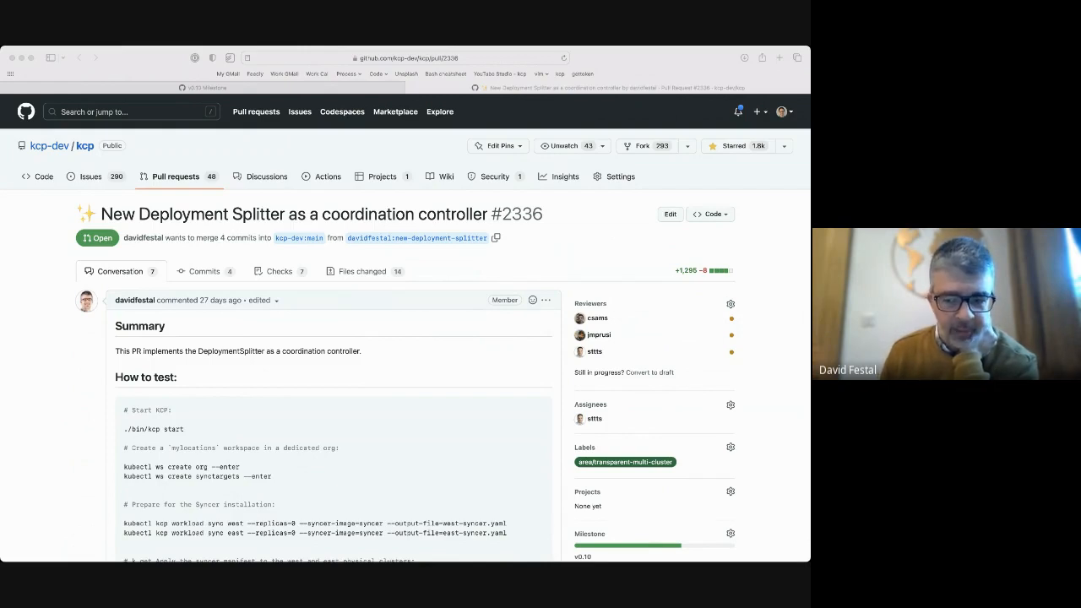
{"action": "mouse_move", "coordinate": [423, 402]}
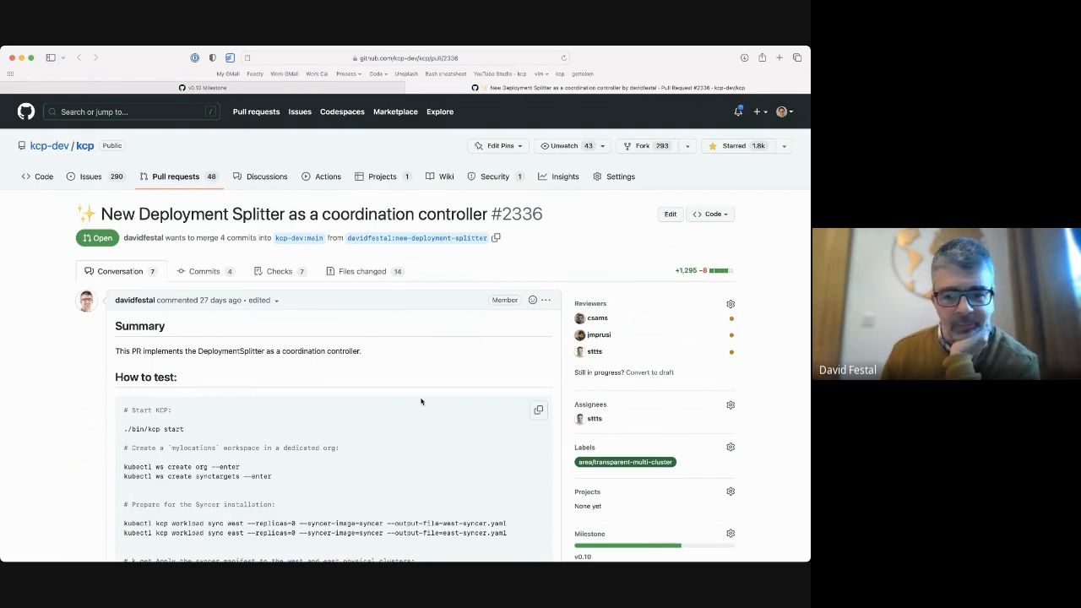
{"action": "mouse_move", "coordinate": [439, 395]}
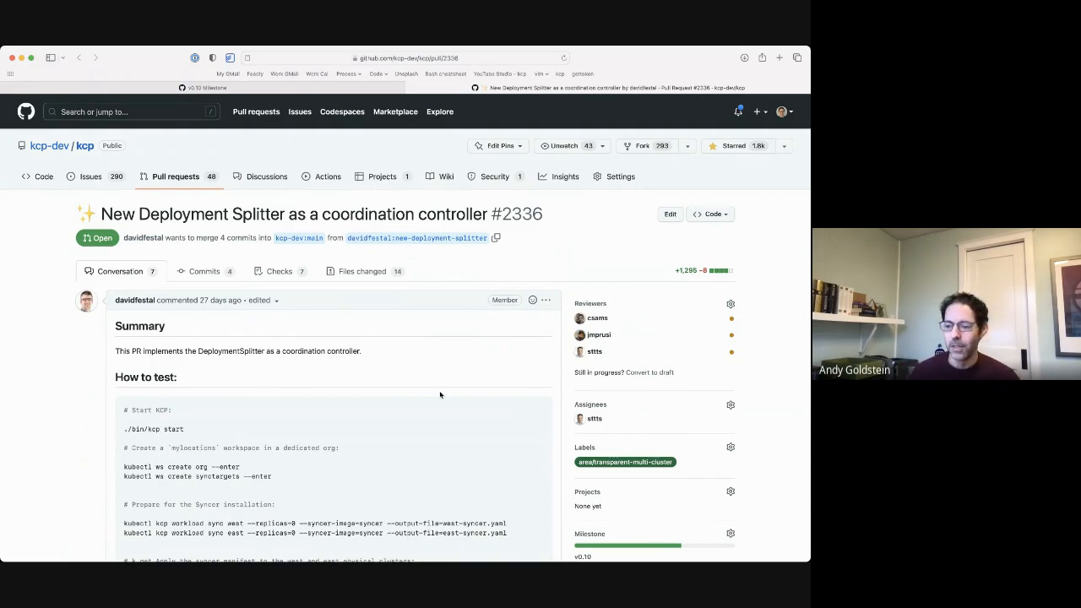
{"action": "mouse_move", "coordinate": [402, 307]}
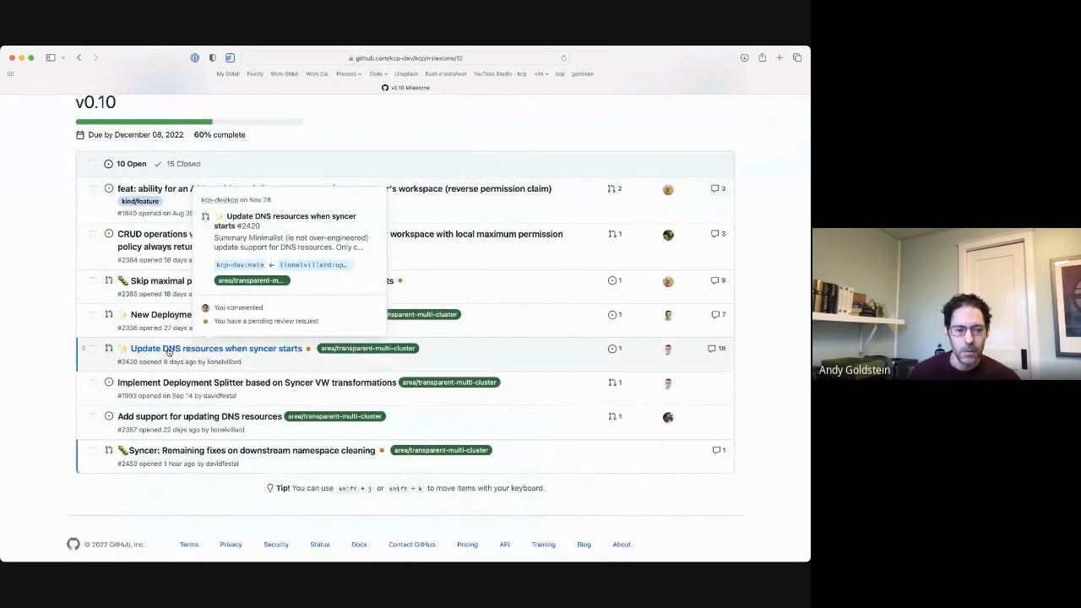
{"action": "mouse_move", "coordinate": [200, 348]}
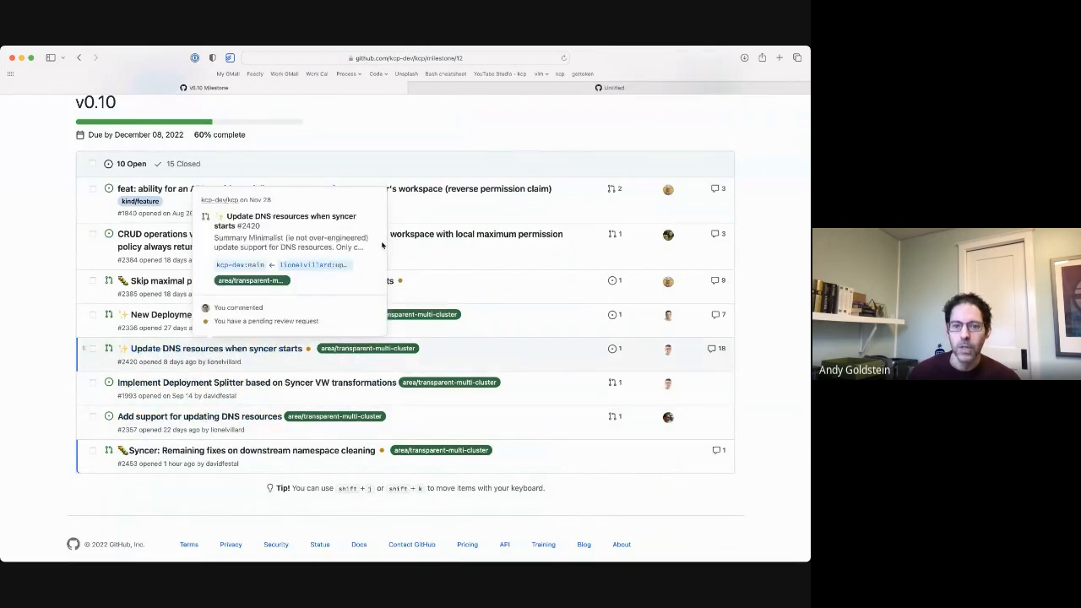
{"action": "left_click", "coordinate": [217, 348]}
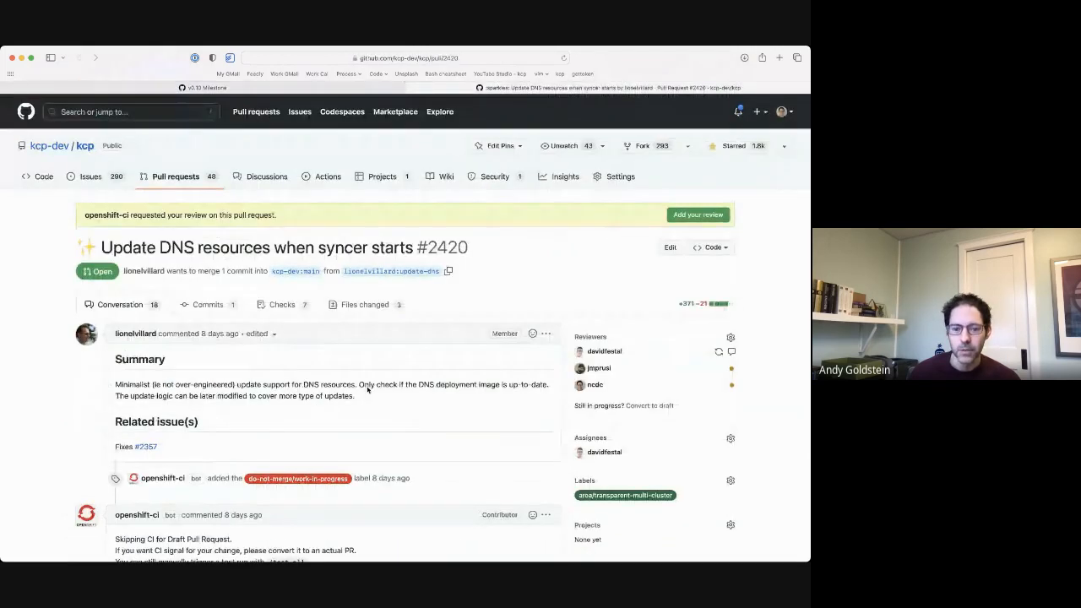
{"action": "scroll", "scroll_direction": "down", "scroll_amount": 3}
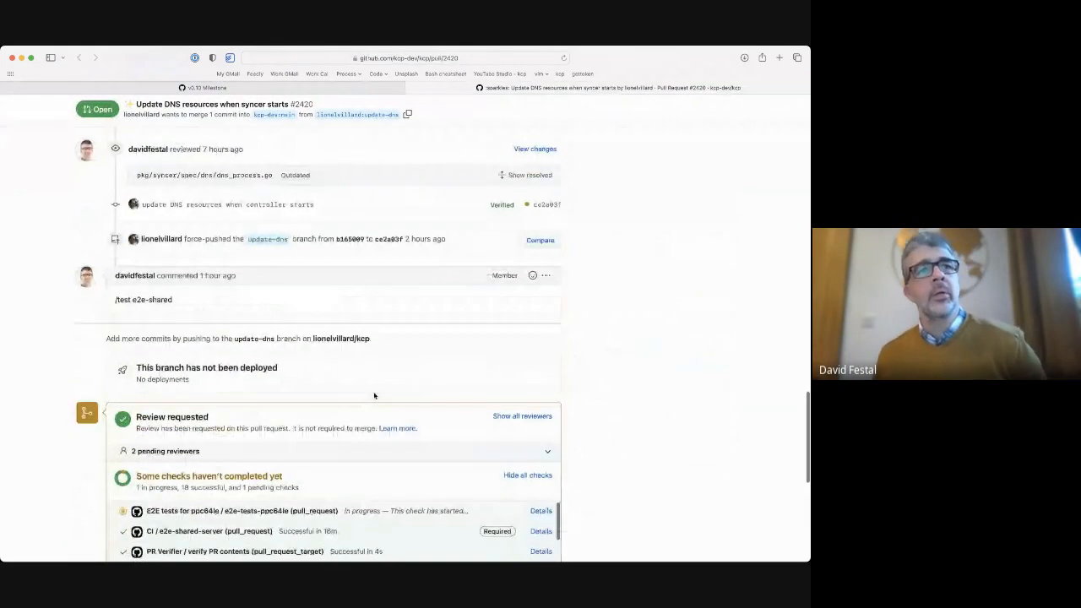
{"action": "scroll", "scroll_direction": "down", "scroll_amount": 3}
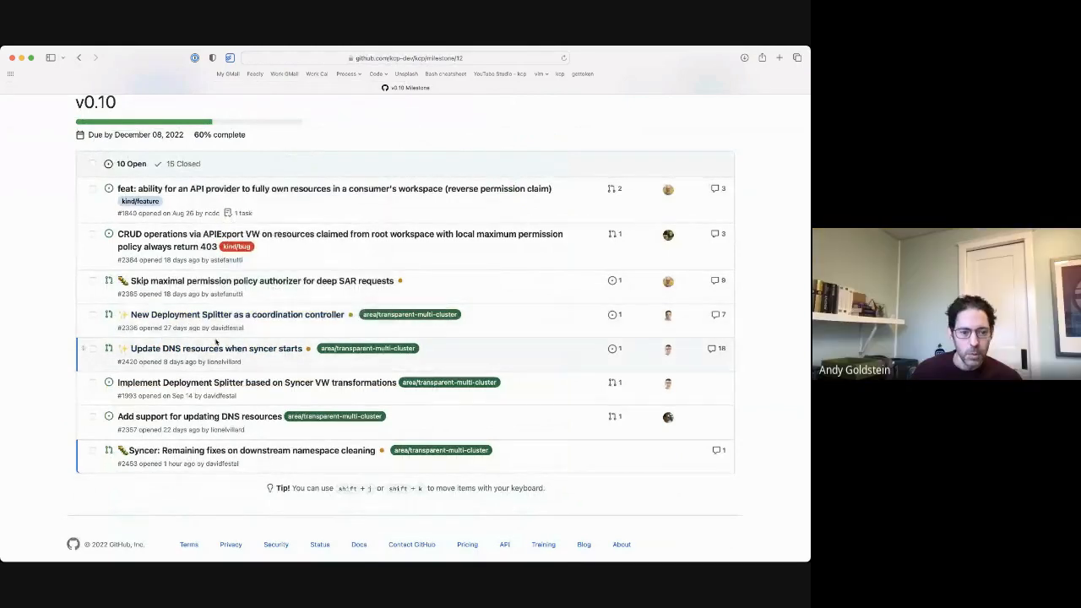
{"action": "mouse_move", "coordinate": [184, 387]}
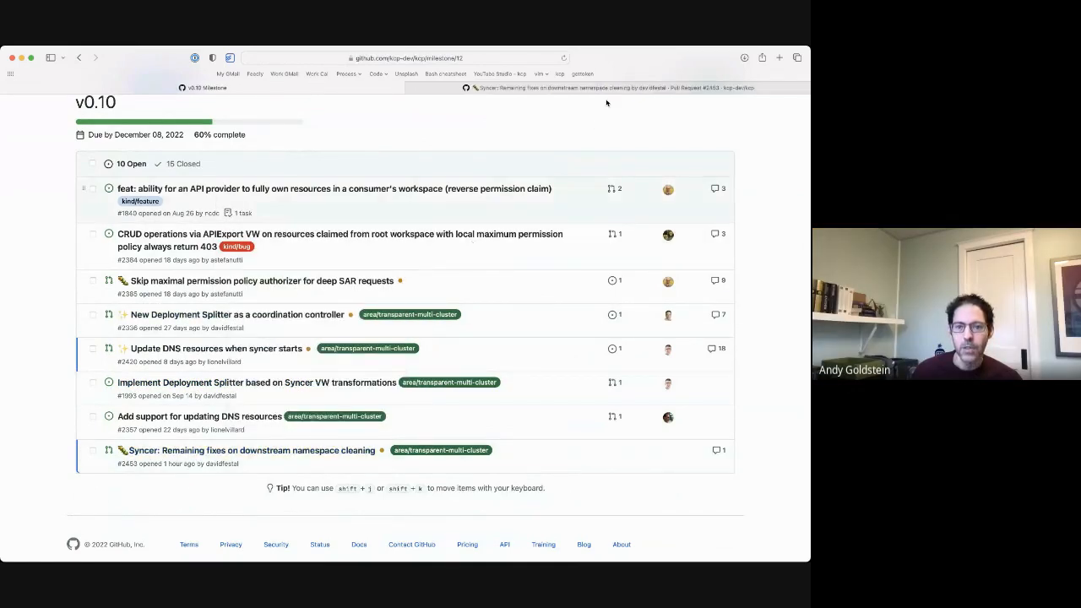
Step: Review PR #2453, downstream namespace cleaning fixes, and return to the v0.10 milestone
{"action": "left_click", "coordinate": [250, 449]}
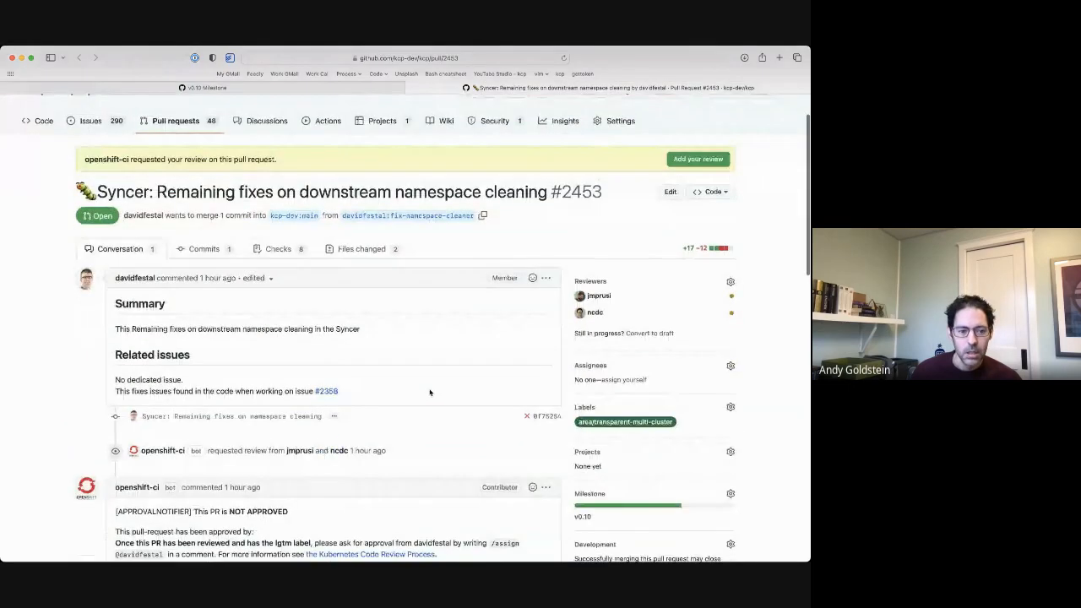
{"action": "scroll", "scroll_direction": "down", "scroll_amount": 3}
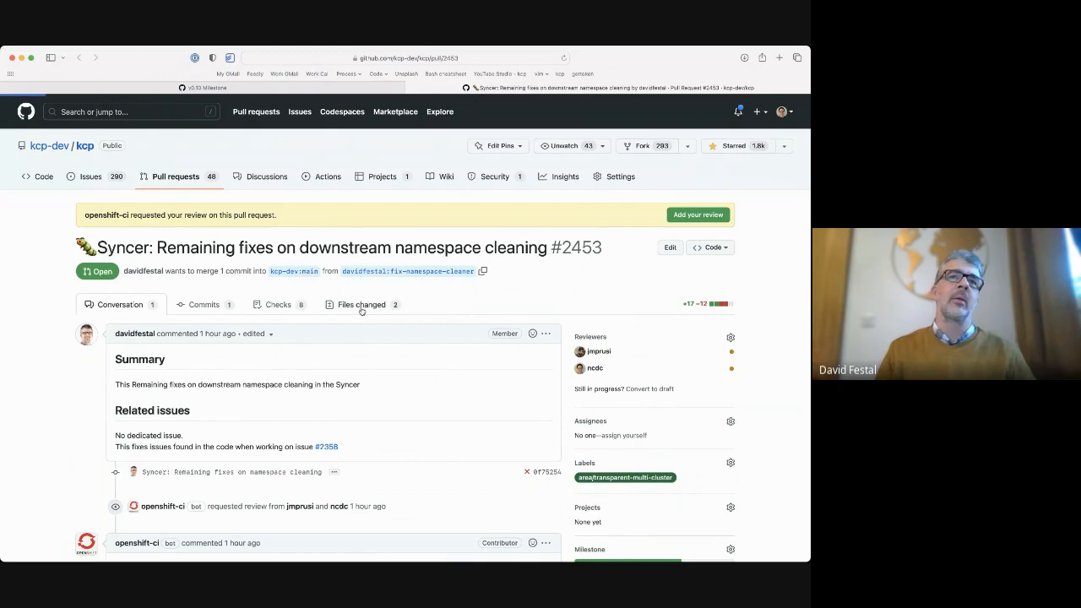
{"action": "left_click", "coordinate": [361, 304]}
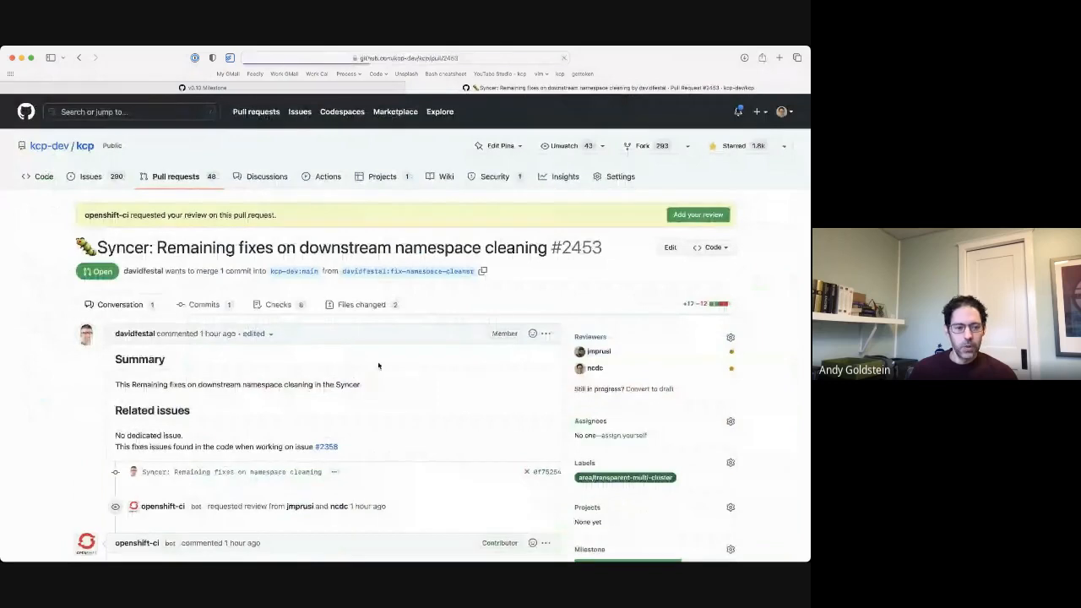
{"action": "scroll", "scroll_direction": "down", "scroll_amount": 3}
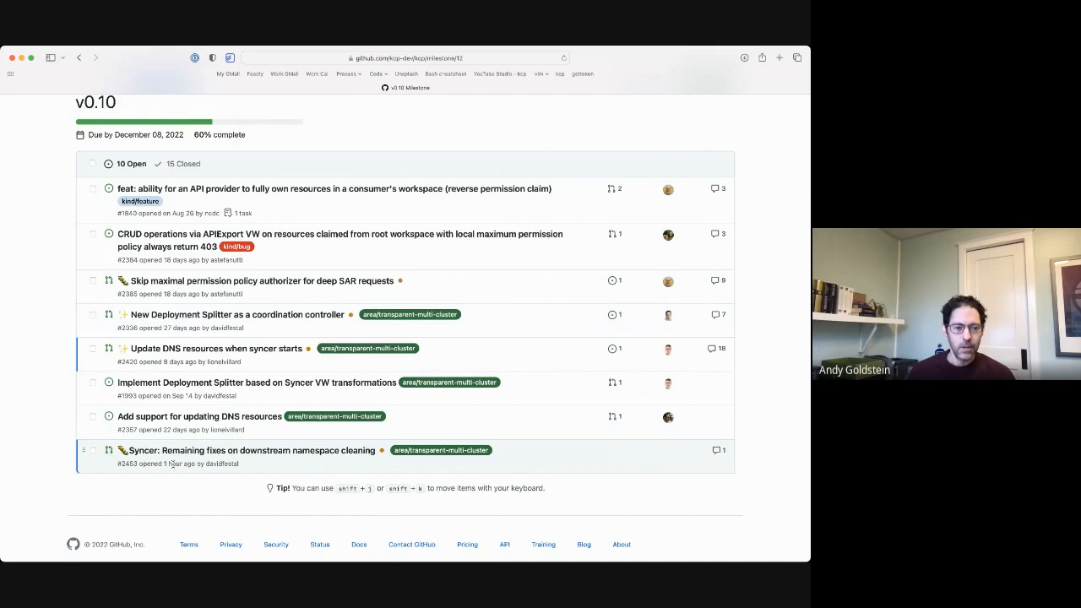
{"action": "mouse_move", "coordinate": [127, 527]}
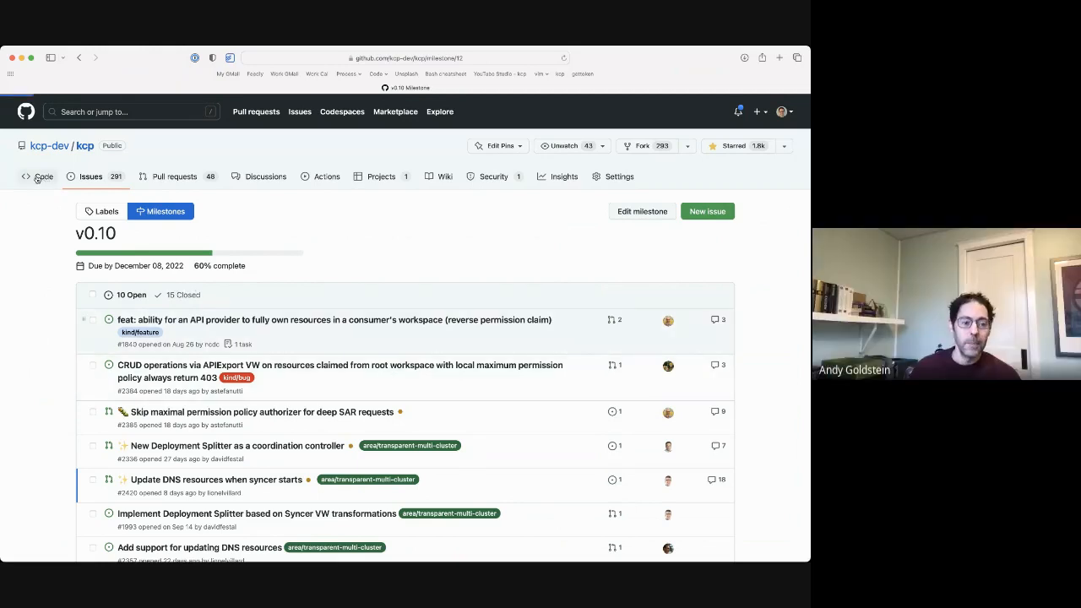
Step: Switch the kcp code view to the main-clusterworkspace rebase branch
{"action": "left_click", "coordinate": [44, 177]}
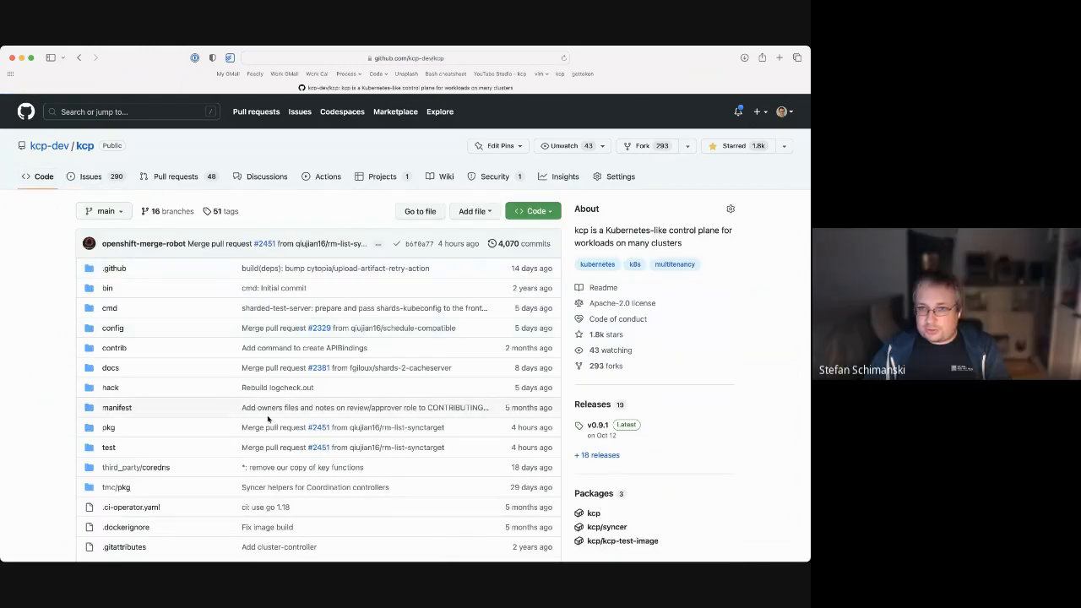
{"action": "left_click", "coordinate": [104, 211]}
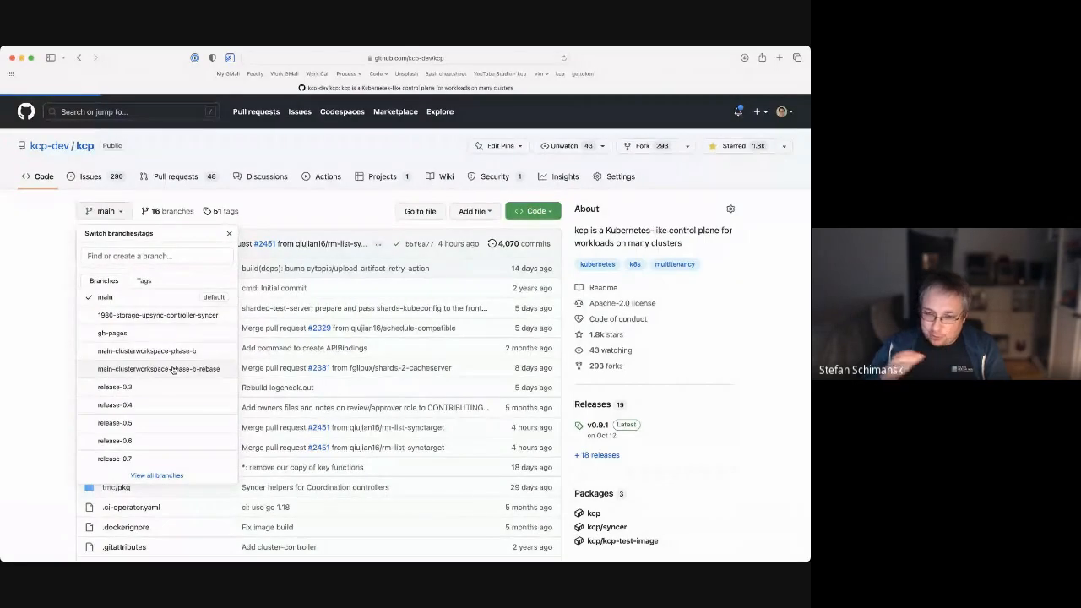
{"action": "left_click", "coordinate": [159, 368]}
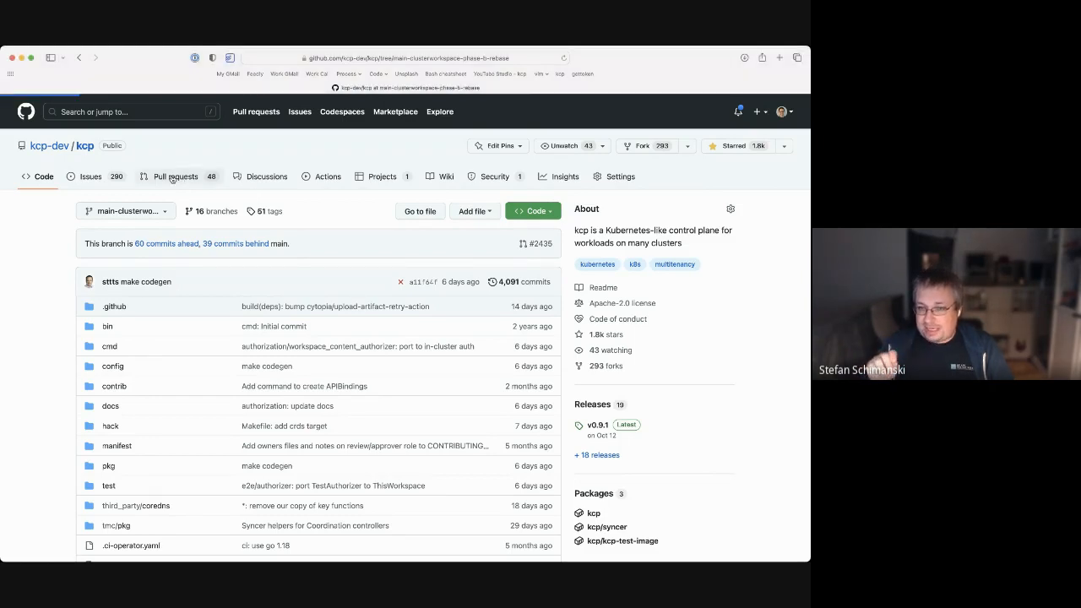
Step: Find PR #1086 by author 'pw' and view its full rest-patterns.md document
{"action": "left_click", "coordinate": [176, 178]}
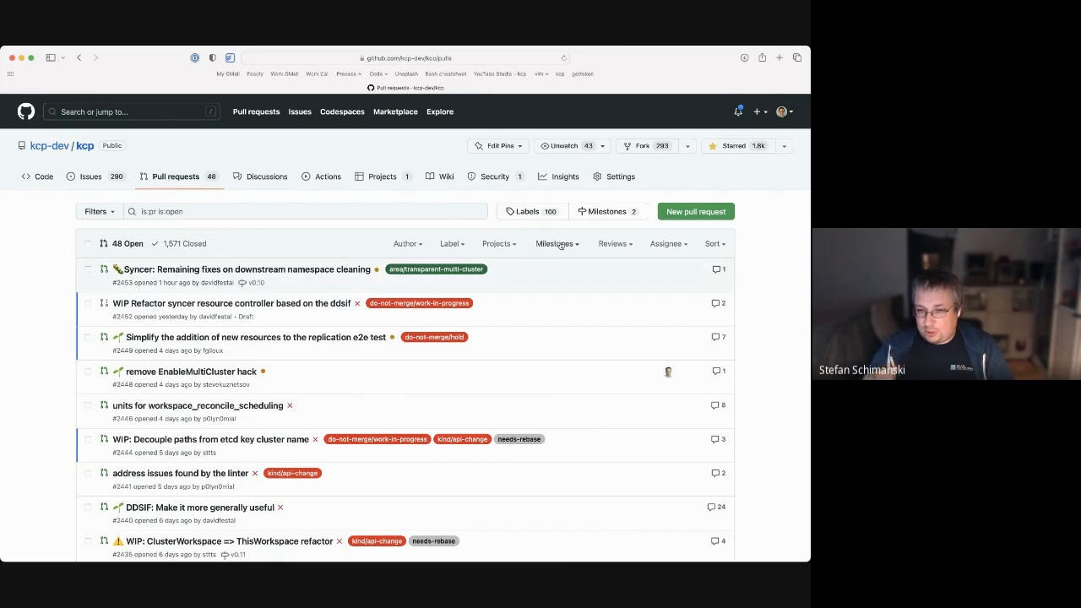
{"action": "left_click", "coordinate": [405, 243]}
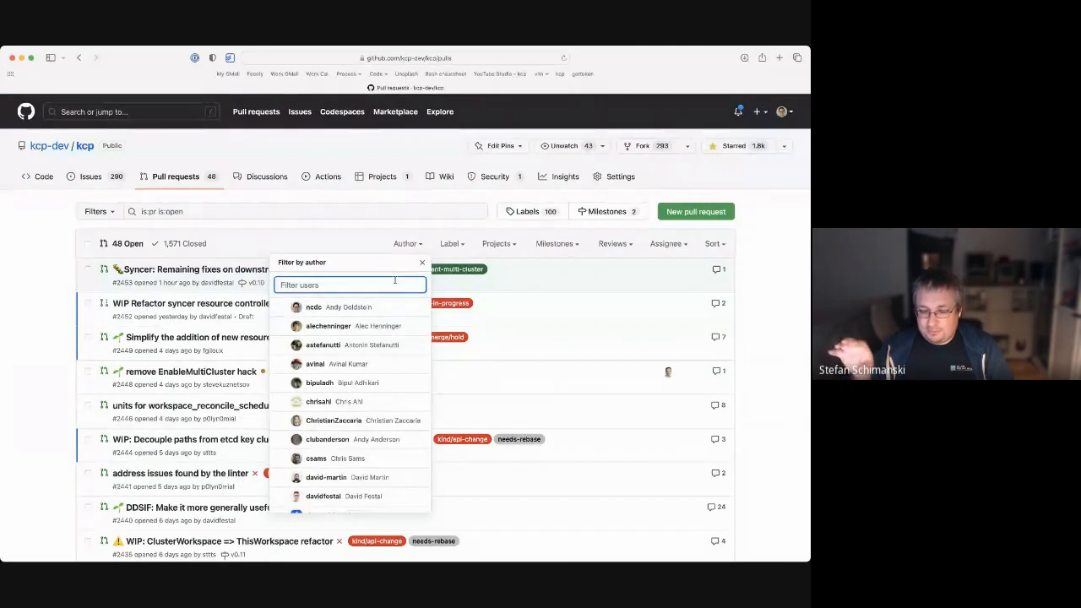
{"action": "type", "text": "pw"}
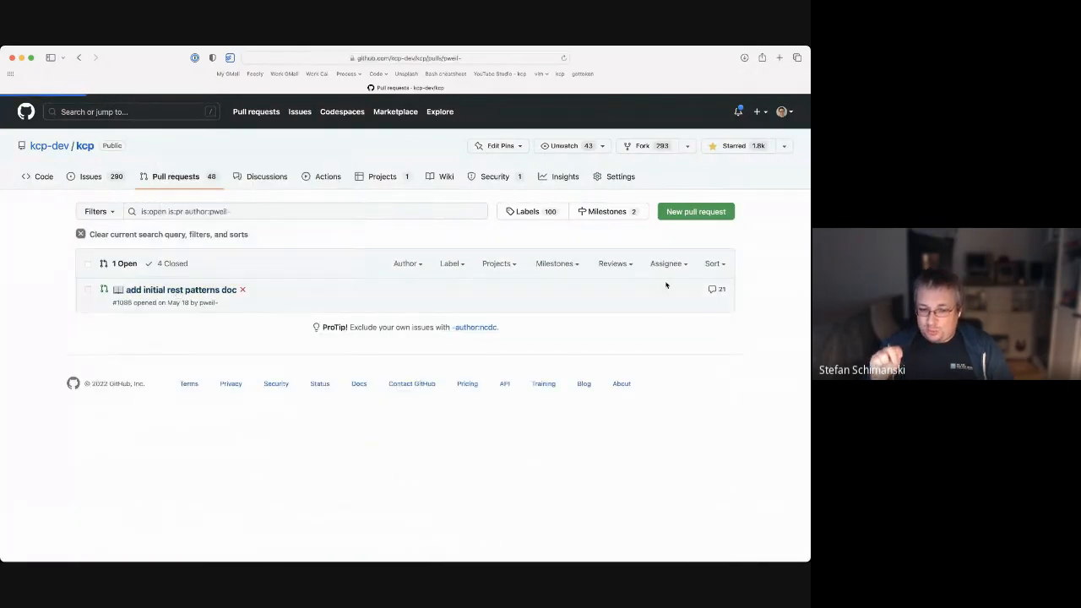
{"action": "left_click", "coordinate": [180, 290]}
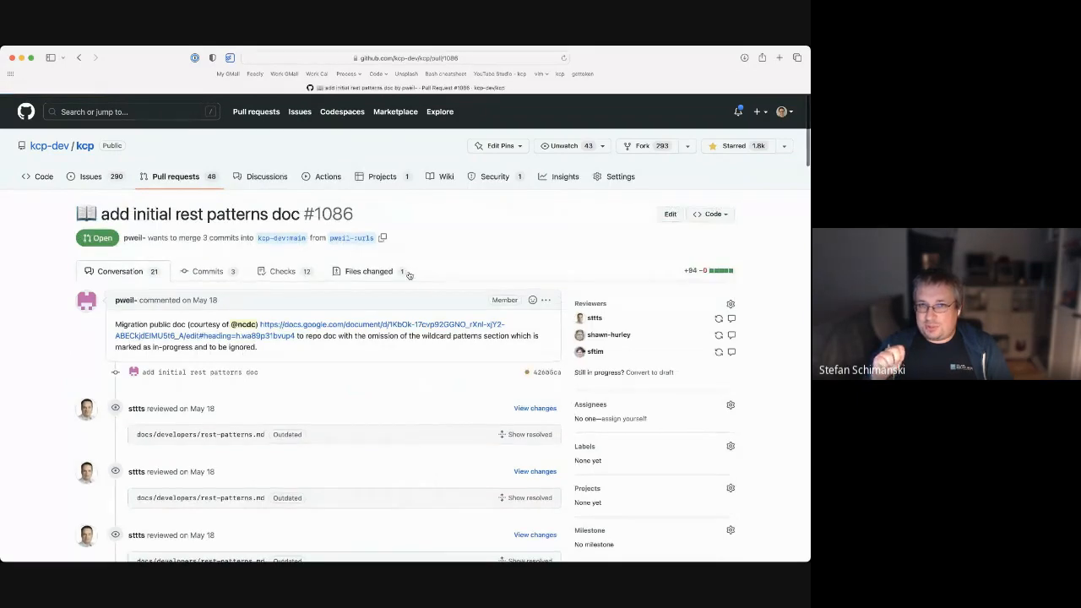
{"action": "left_click", "coordinate": [362, 270]}
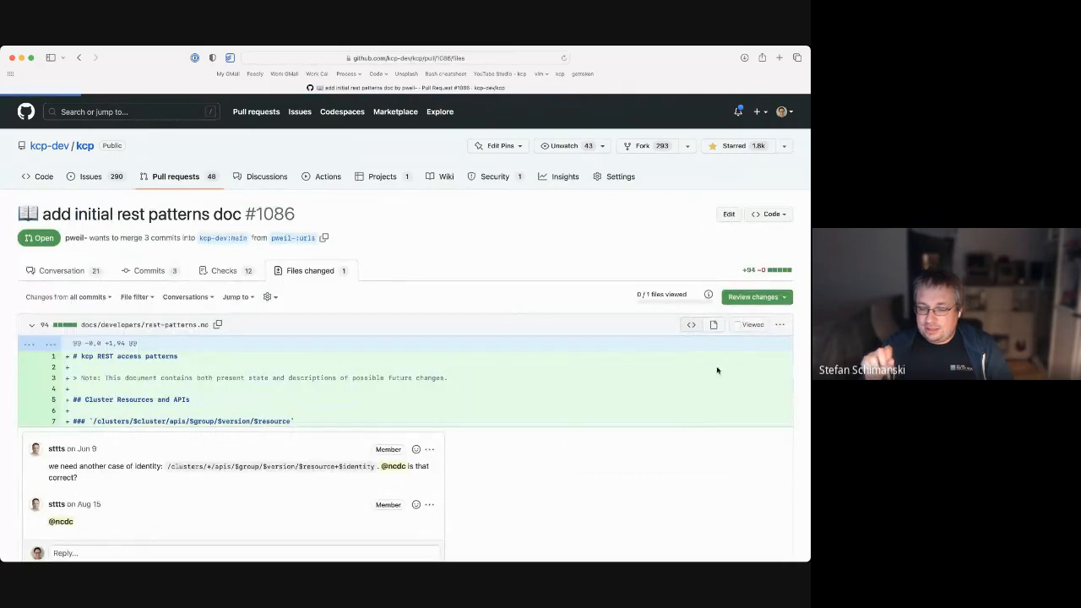
{"action": "left_click", "coordinate": [127, 324]}
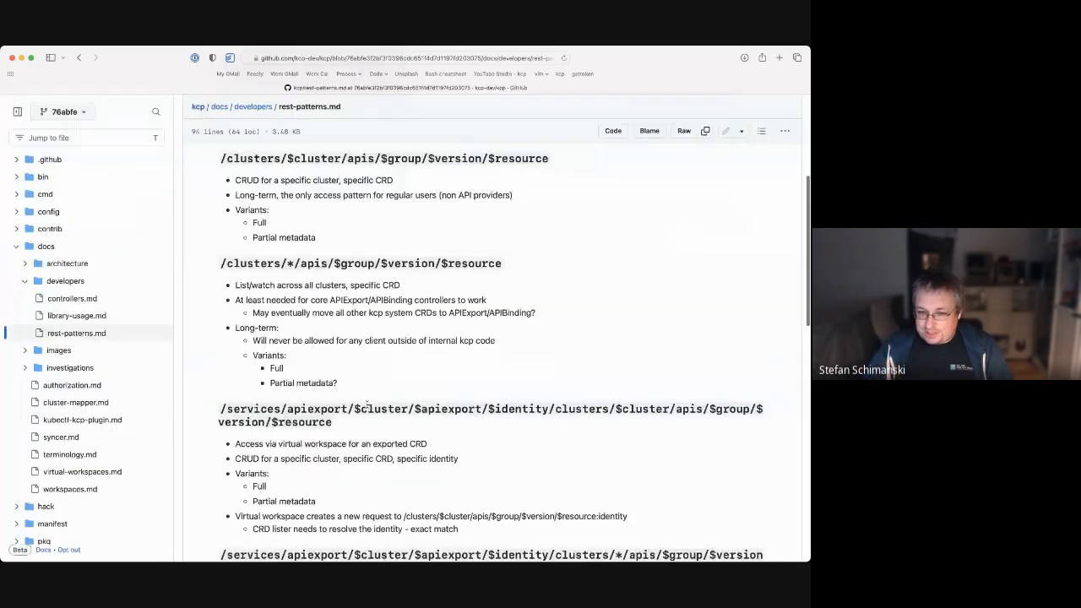
{"action": "scroll", "scroll_direction": "down", "scroll_amount": 3}
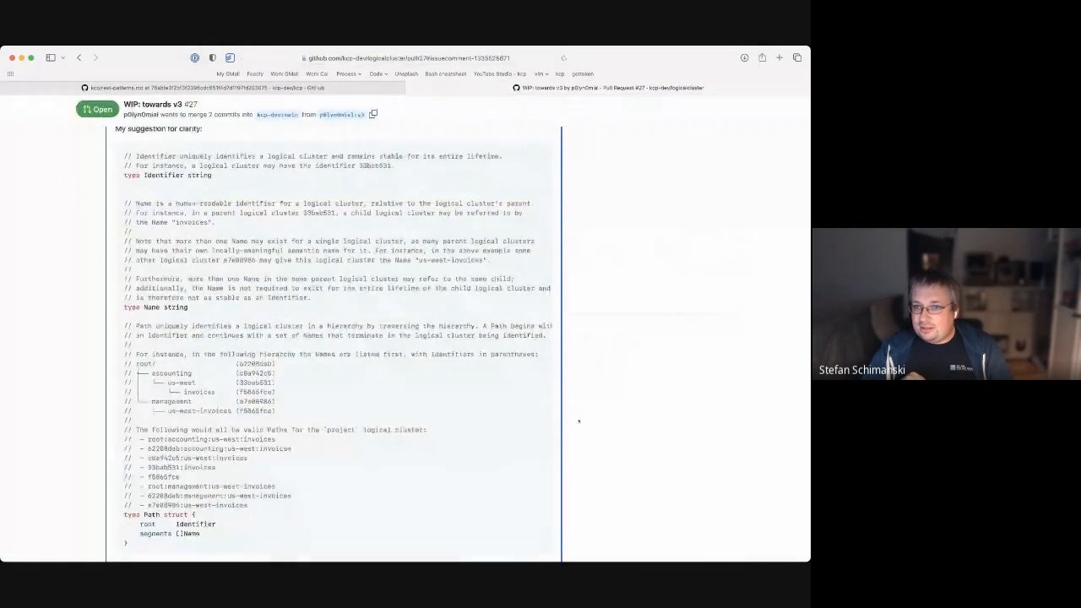
Step: Finish reading the WIP towards v3 comment and return to the kcp-dev/kcp code overview
{"action": "scroll", "scroll_direction": "down", "scroll_amount": 3}
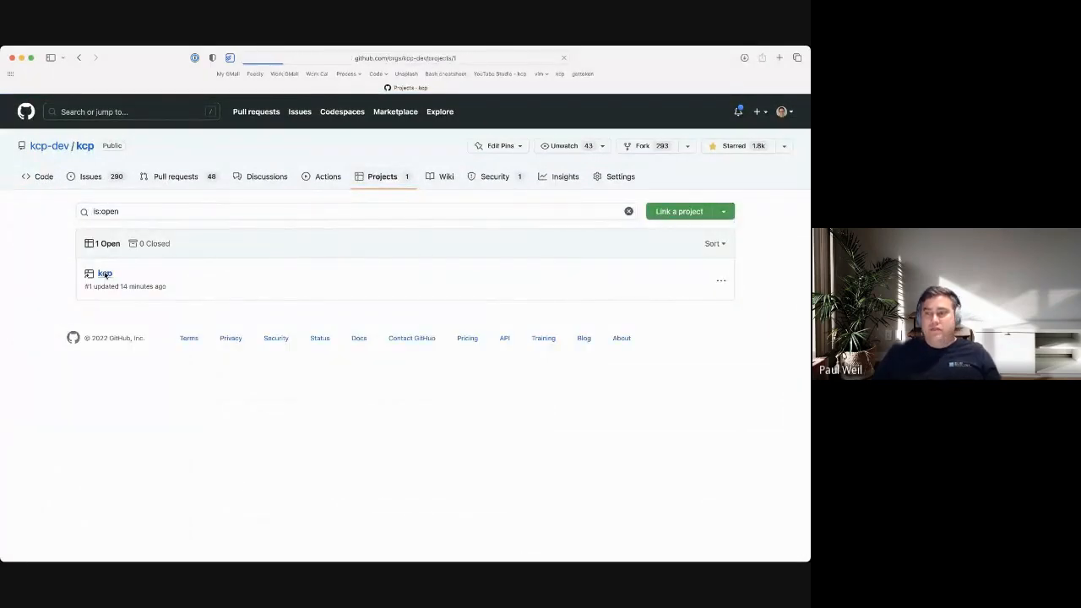
{"action": "left_click", "coordinate": [104, 273]}
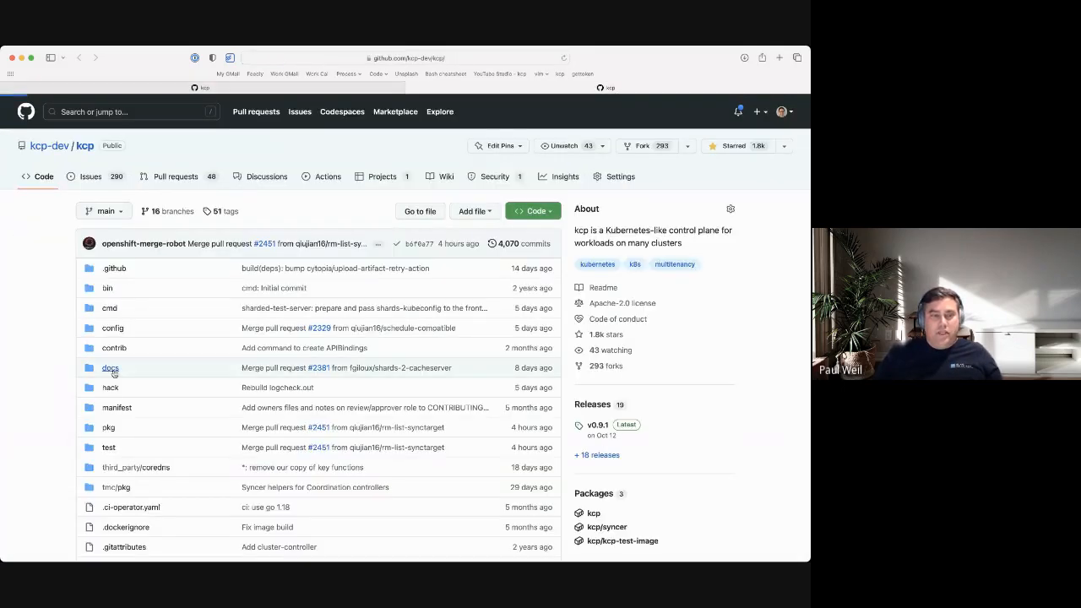
Step: Read docs/enhancements/0001_project_enhancements.md, the 2023 project process refinement proposal
{"action": "left_click", "coordinate": [111, 369]}
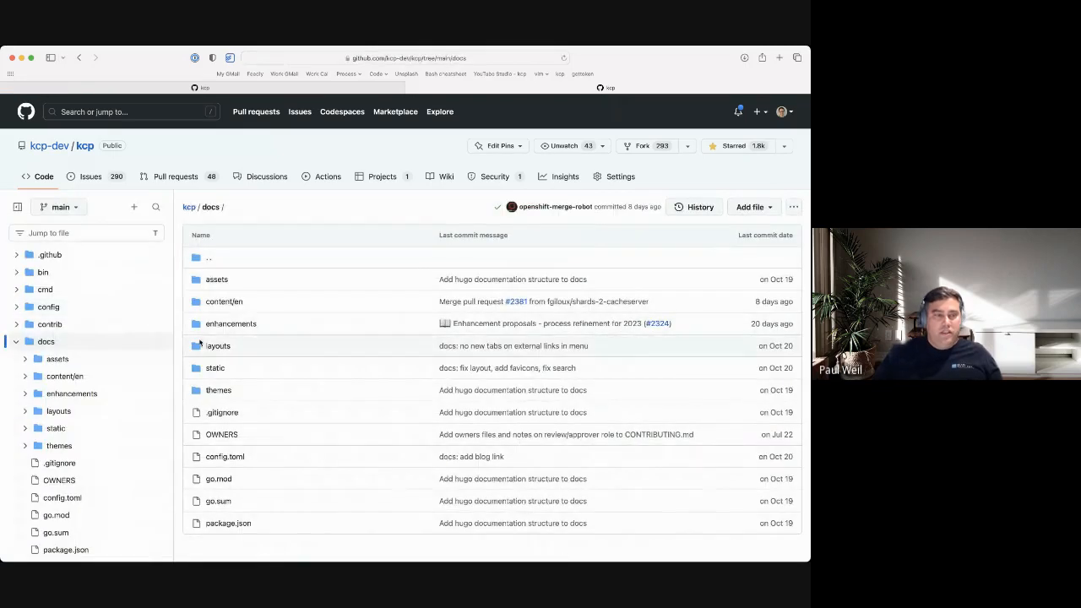
{"action": "left_click", "coordinate": [229, 324]}
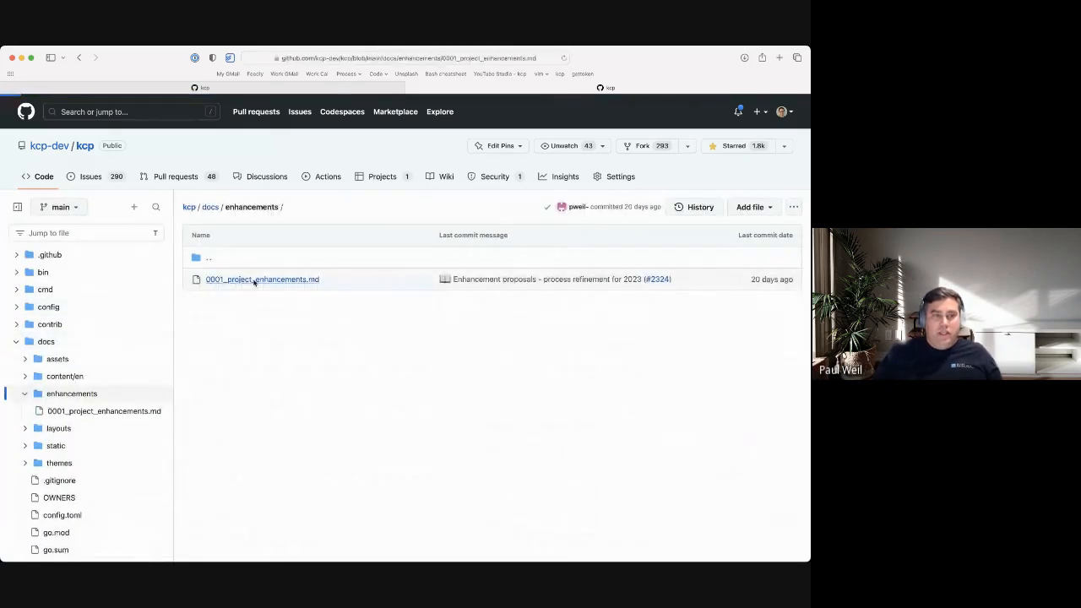
{"action": "left_click", "coordinate": [262, 278]}
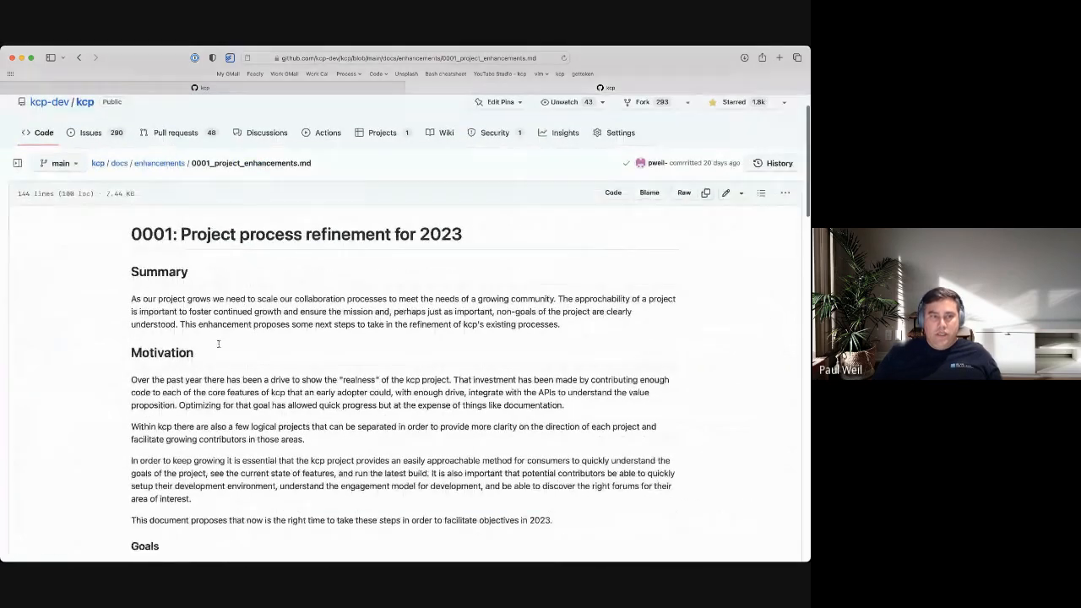
{"action": "scroll", "scroll_direction": "down", "scroll_amount": 3}
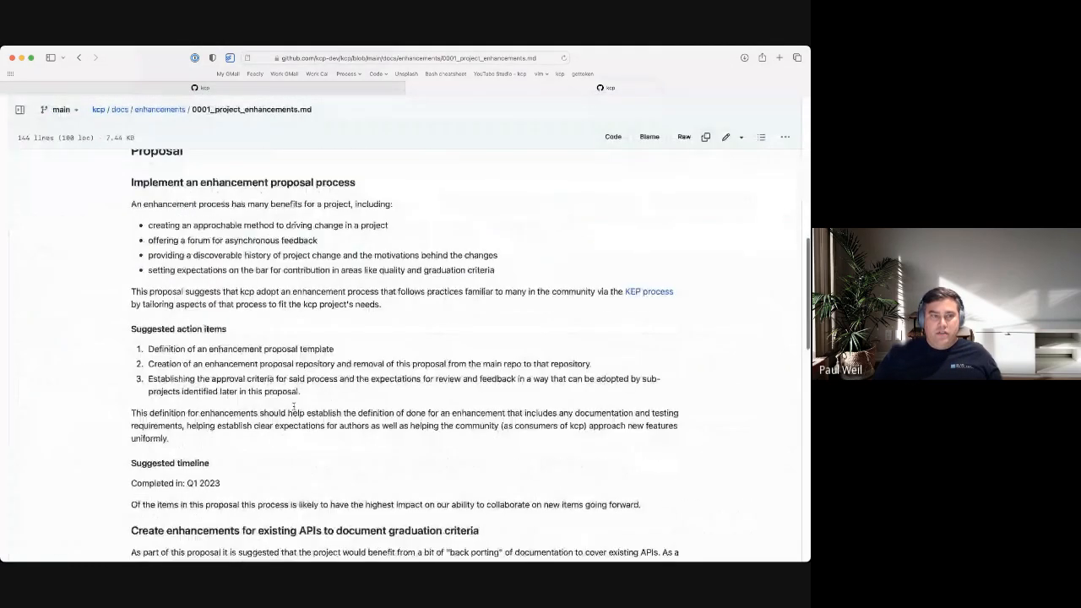
{"action": "scroll", "scroll_direction": "down", "scroll_amount": 3}
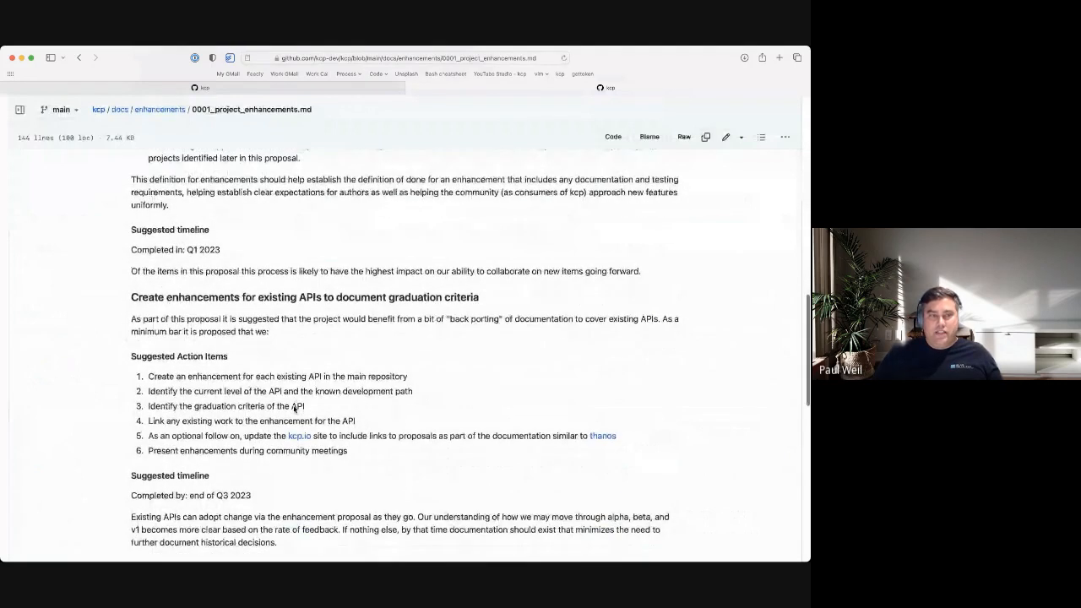
{"action": "scroll", "scroll_direction": "down", "scroll_amount": 3}
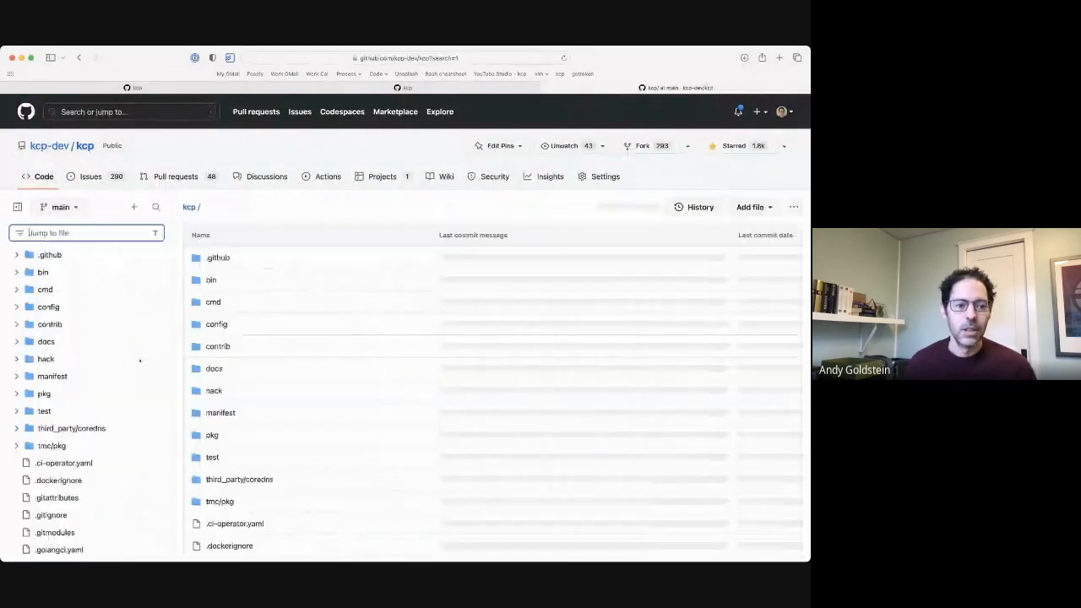
Step: Find 'contribu' in Go to file and view CONTRIBUTING.md
{"action": "type", "text": "contribu"}
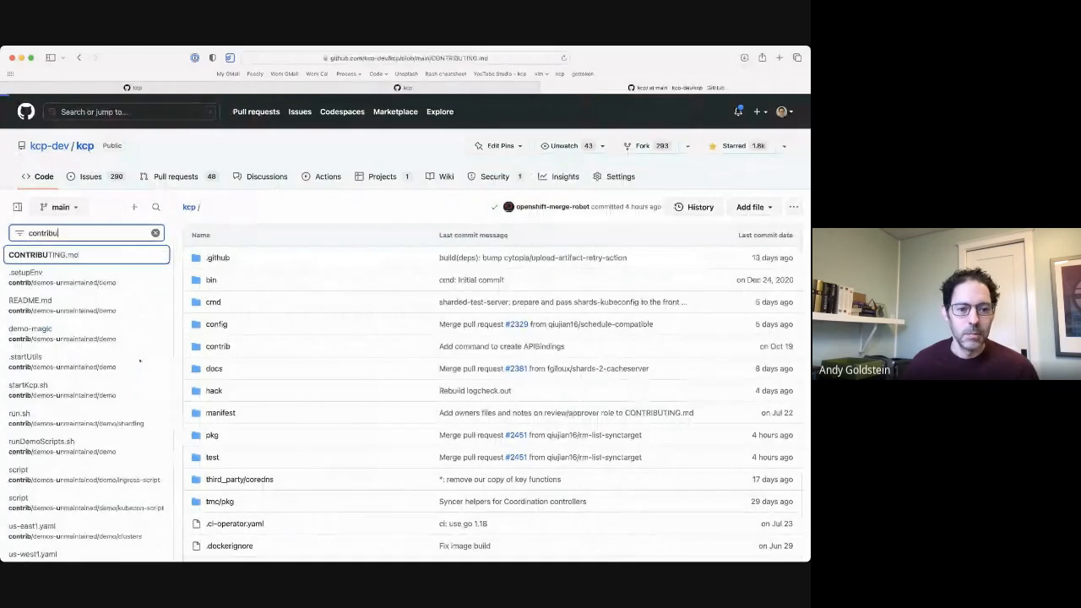
{"action": "left_click", "coordinate": [43, 254]}
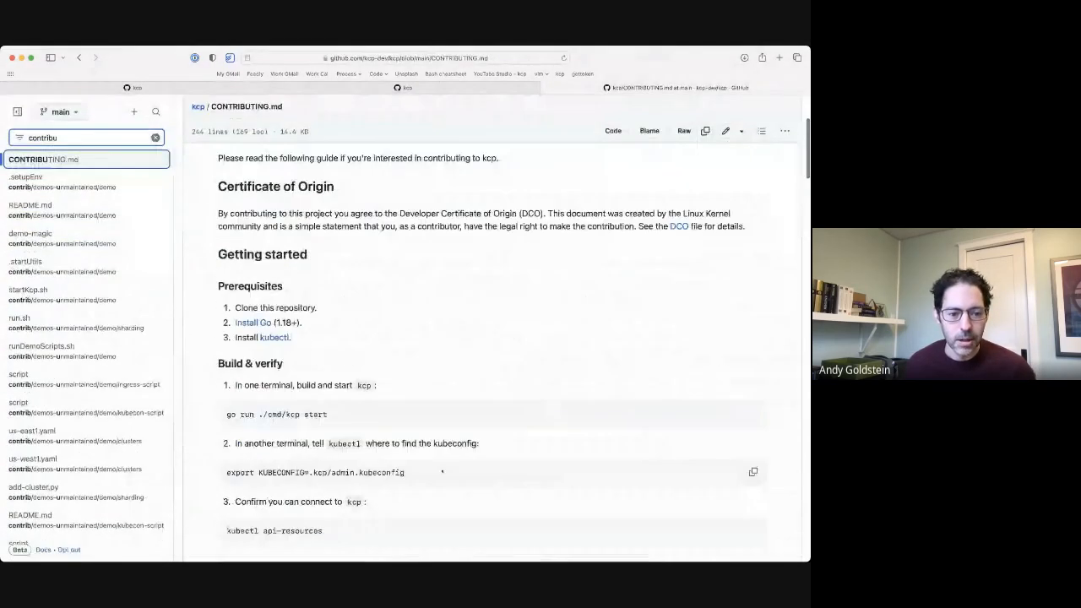
Step: Scroll CONTRIBUTING.md down to the Continuous Integration and Debugging flakes sections
{"action": "scroll", "scroll_direction": "down", "scroll_amount": 3}
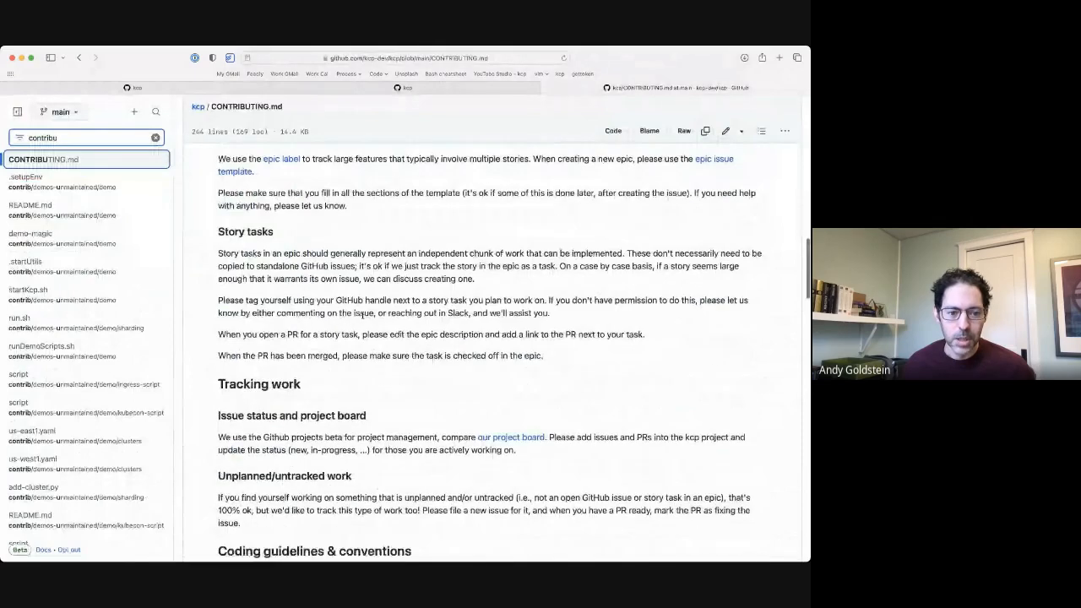
{"action": "scroll", "scroll_direction": "down", "scroll_amount": 3}
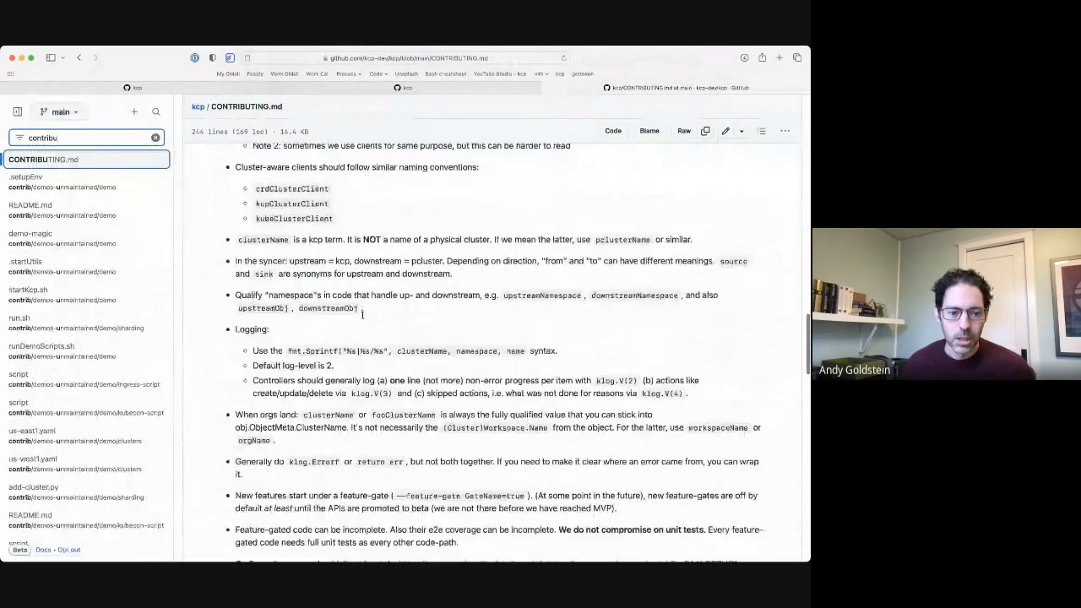
{"action": "scroll", "scroll_direction": "down", "scroll_amount": 3}
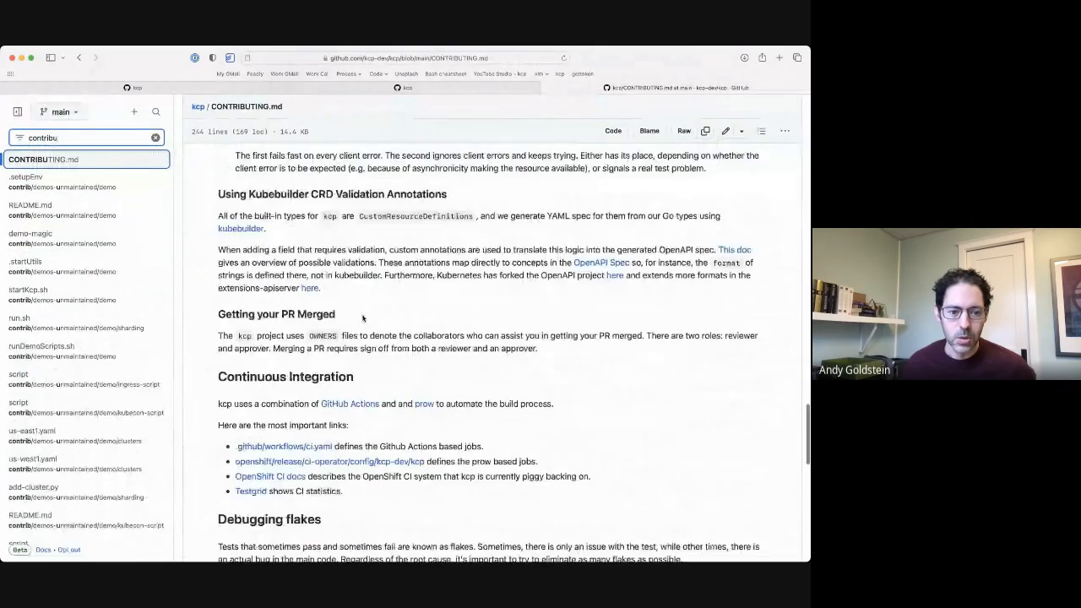
{"action": "scroll", "scroll_direction": "down", "scroll_amount": 3}
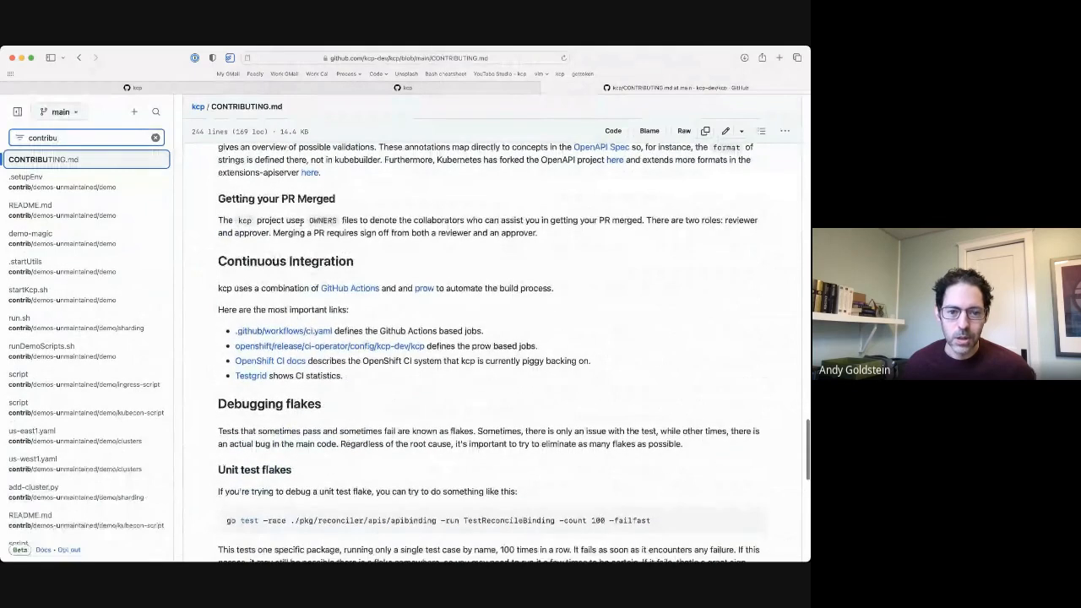
{"action": "scroll", "scroll_direction": "down", "scroll_amount": 3}
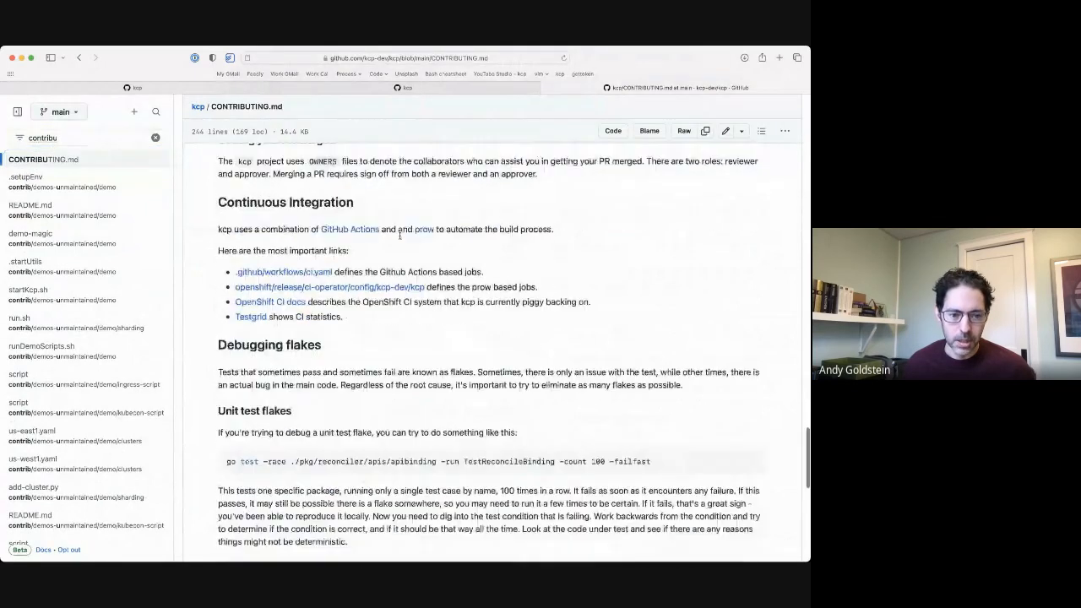
{"action": "scroll", "scroll_direction": "down", "scroll_amount": 3}
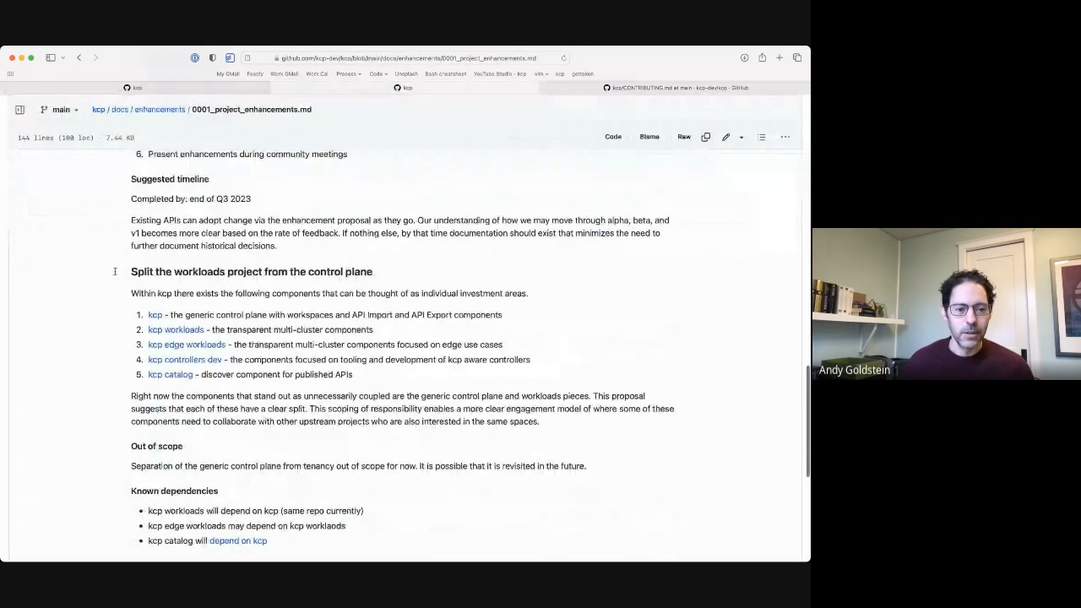
Step: Select text in the proposal's Split the workloads section while reviewing it
{"action": "left_click_drag", "start_coordinate": [132, 270], "coordinate": [389, 395]}
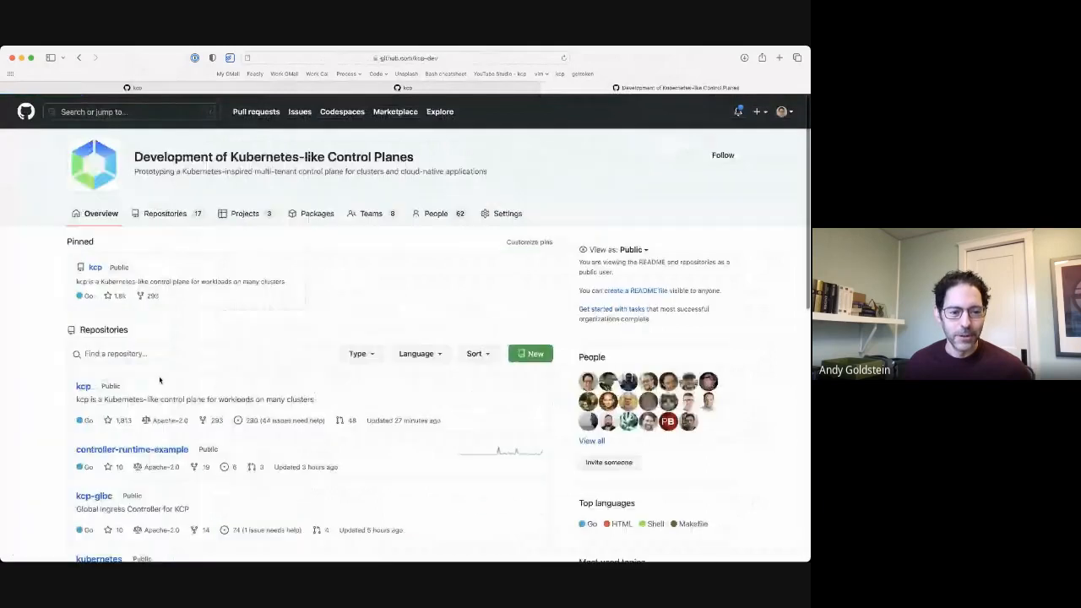
Step: Filter the organization's repositories by 'en' and open kcp-dev/enhancements
{"action": "scroll", "scroll_direction": "down", "scroll_amount": 3}
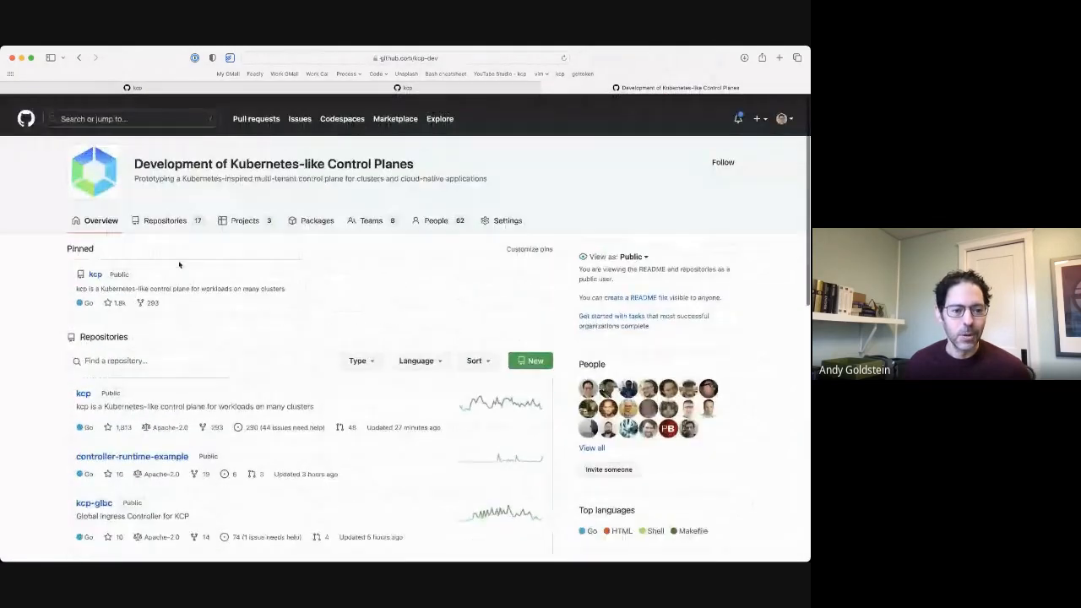
{"action": "type", "text": "enh"}
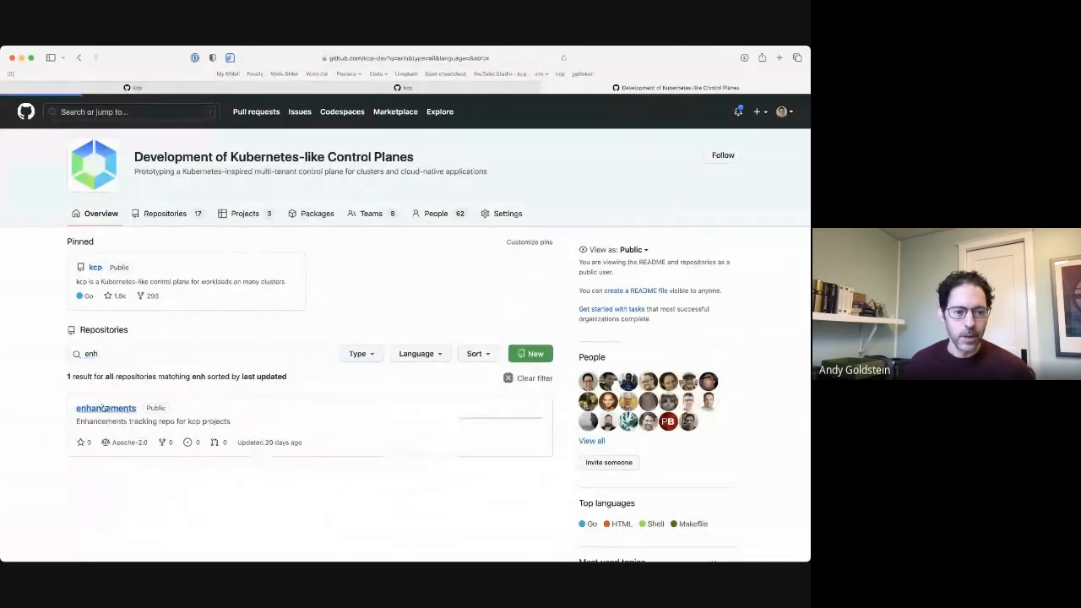
{"action": "left_click", "coordinate": [105, 407]}
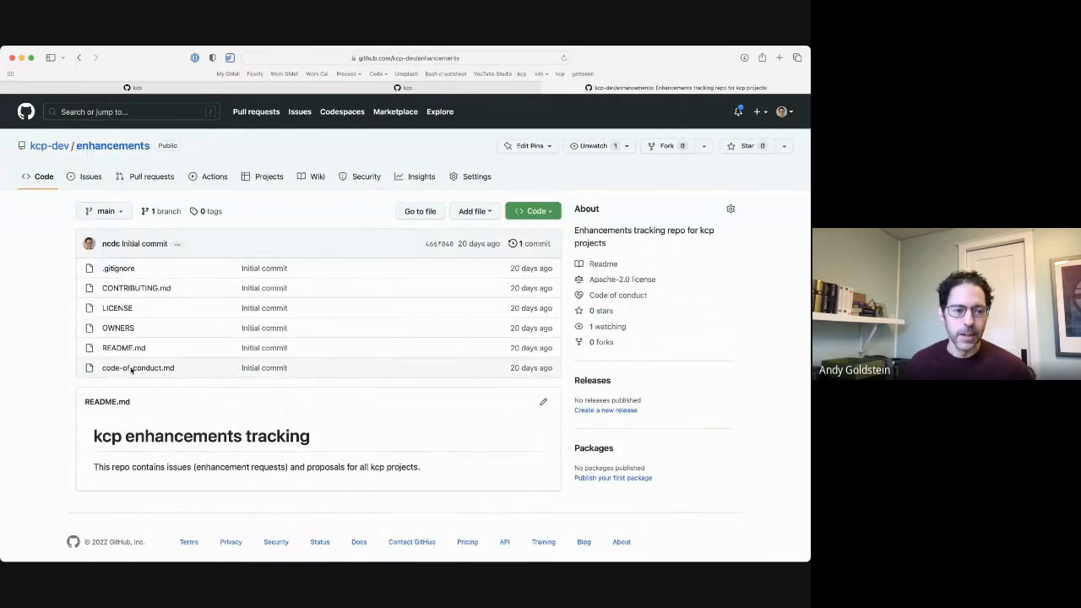
{"action": "mouse_move", "coordinate": [196, 385]}
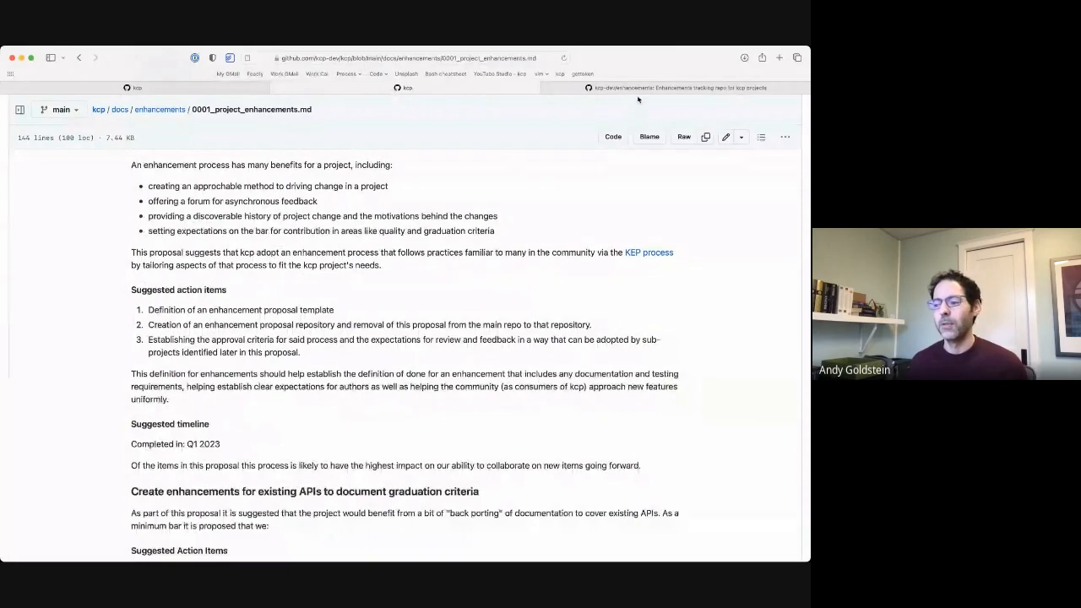
Step: Scroll through 0001_project_enhancements.md to read its goals and proposal sections
{"action": "scroll", "scroll_direction": "down", "scroll_amount": 3}
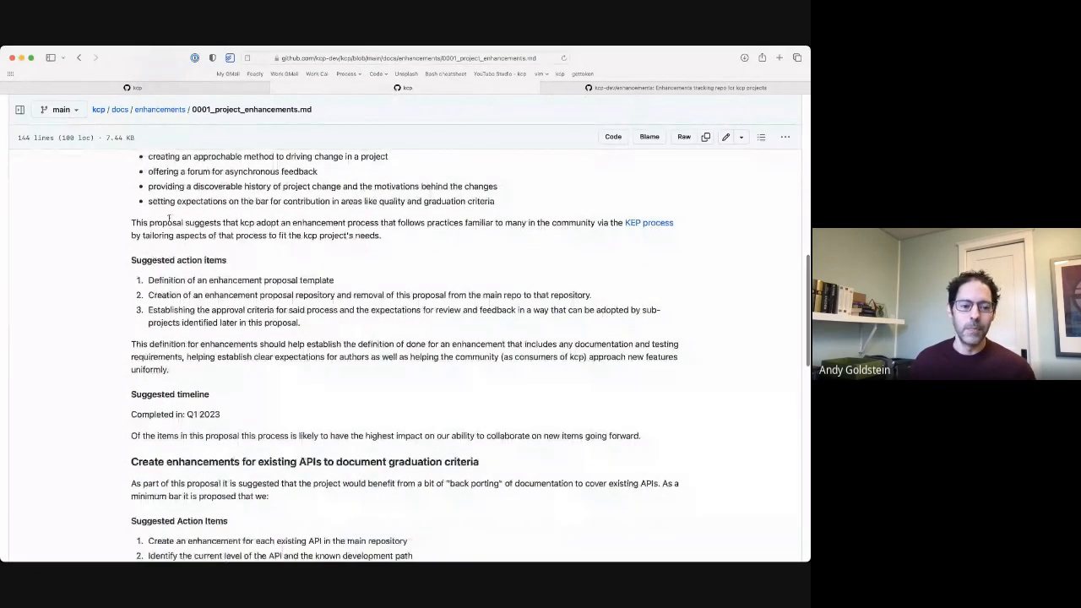
{"action": "scroll", "scroll_direction": "down", "scroll_amount": 3}
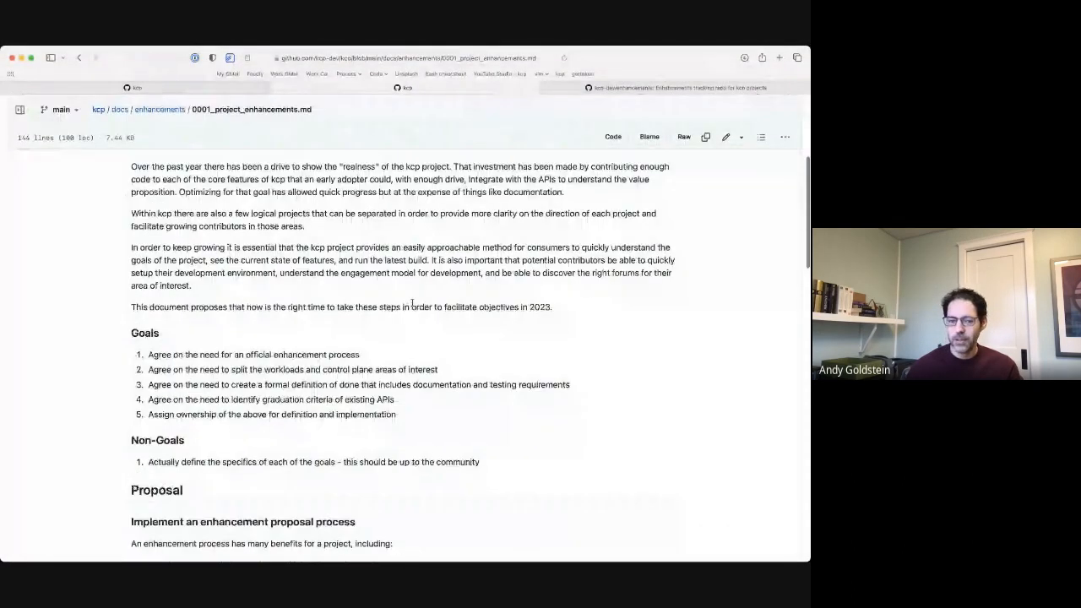
{"action": "scroll", "scroll_direction": "down", "scroll_amount": 3}
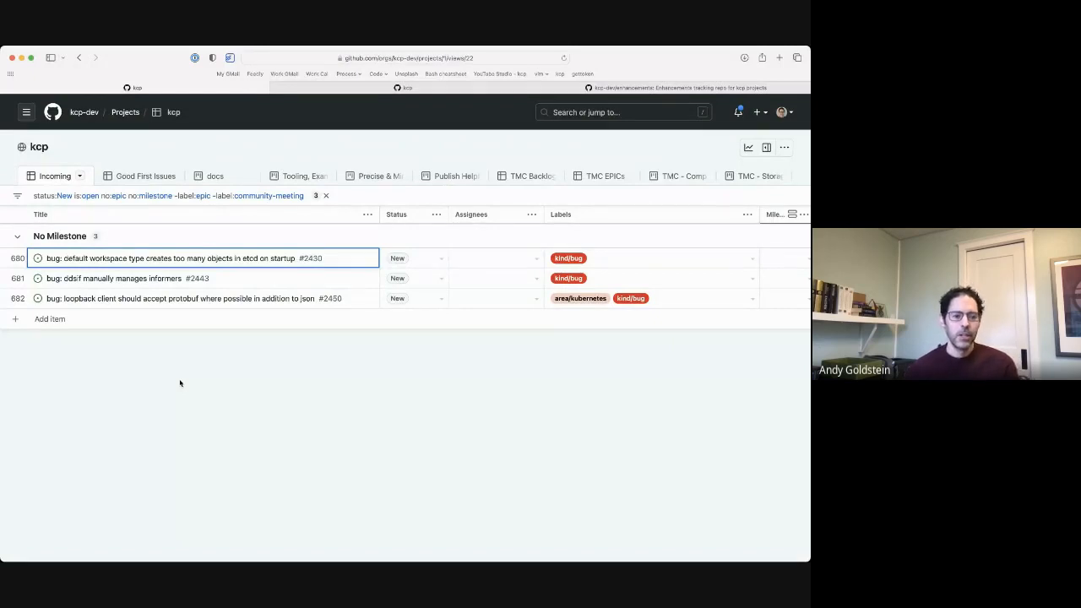
{"action": "mouse_move", "coordinate": [240, 368]}
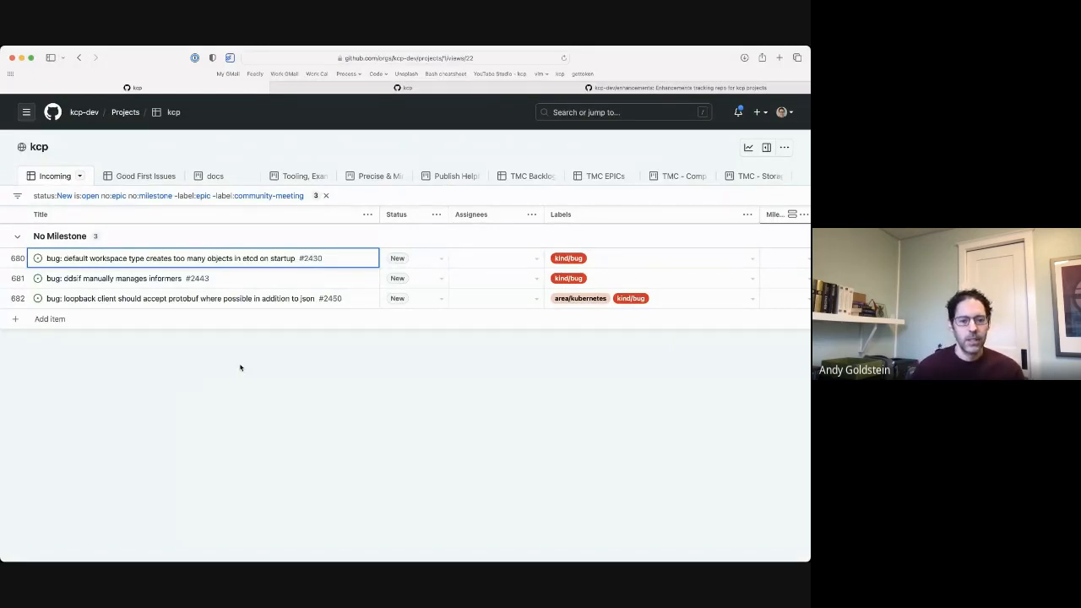
{"action": "mouse_move", "coordinate": [240, 357]}
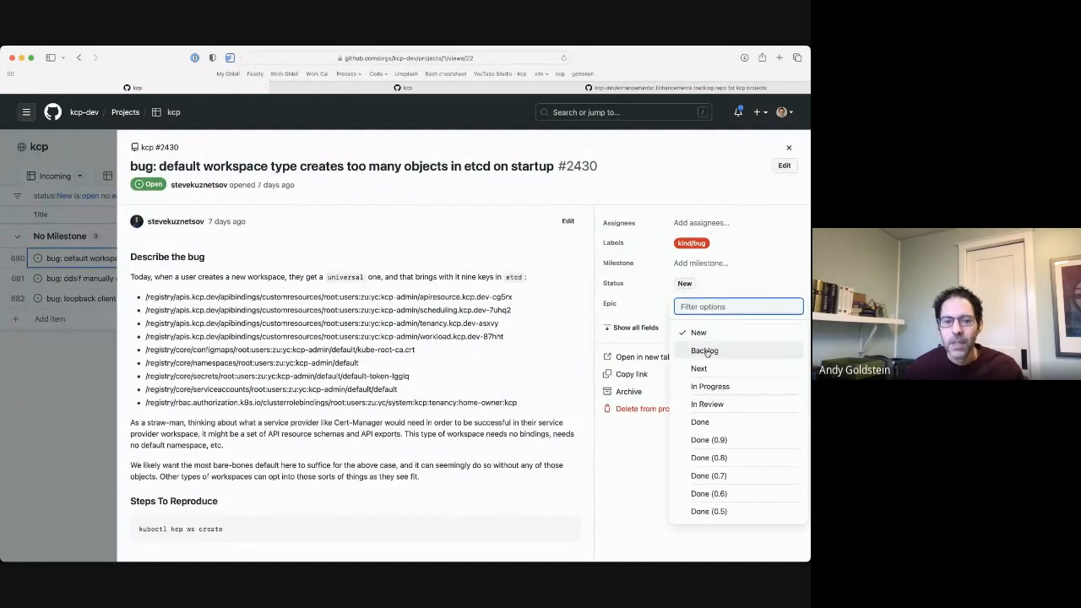
Step: Set bug #2430 (default workspace type) to Backlog and open bug #2443 from the board
{"action": "left_click", "coordinate": [787, 147]}
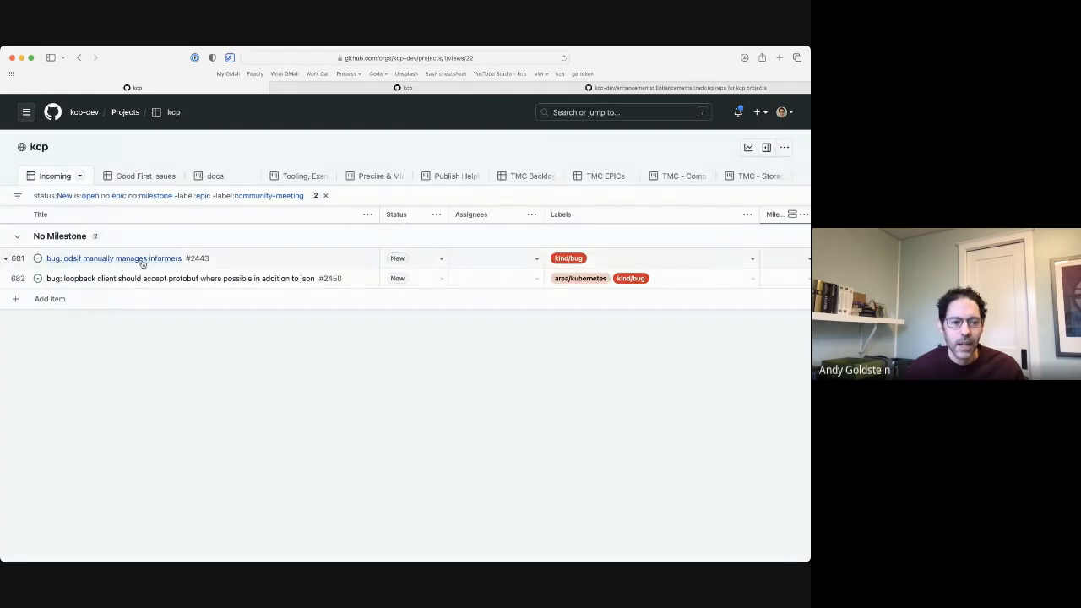
{"action": "left_click", "coordinate": [115, 257]}
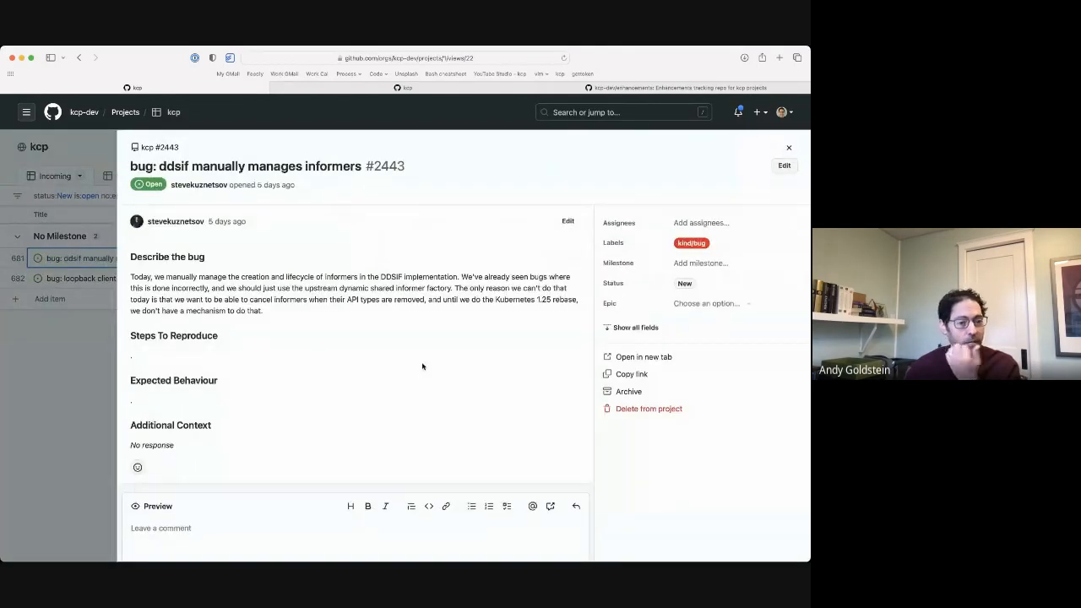
{"action": "mouse_move", "coordinate": [616, 344]}
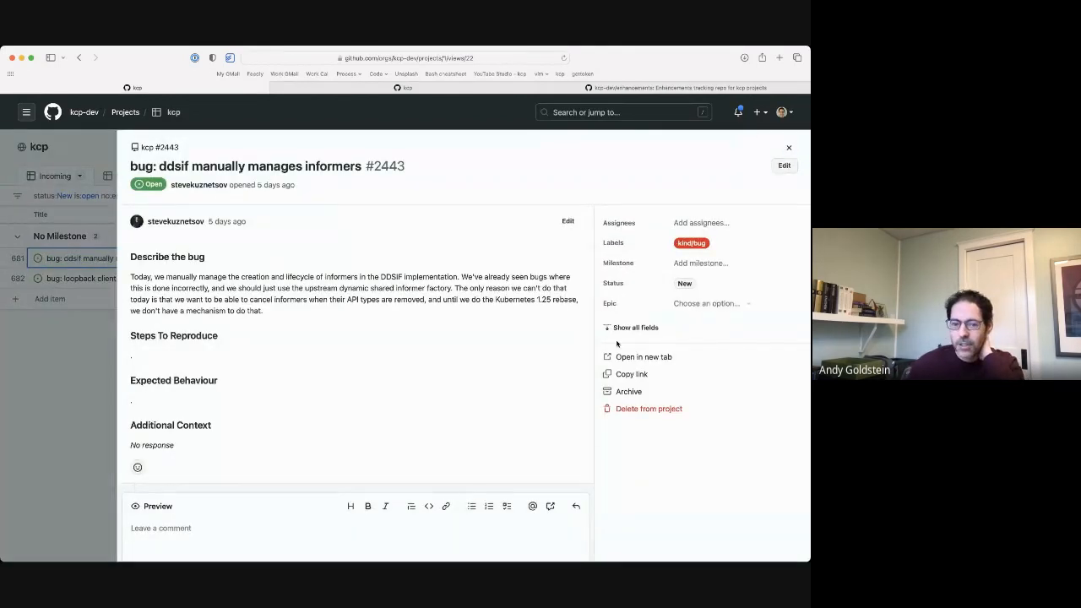
Step: Set bug #2443 (ddsif informers) Status to Backlog and close its details panel
{"action": "left_click", "coordinate": [684, 284]}
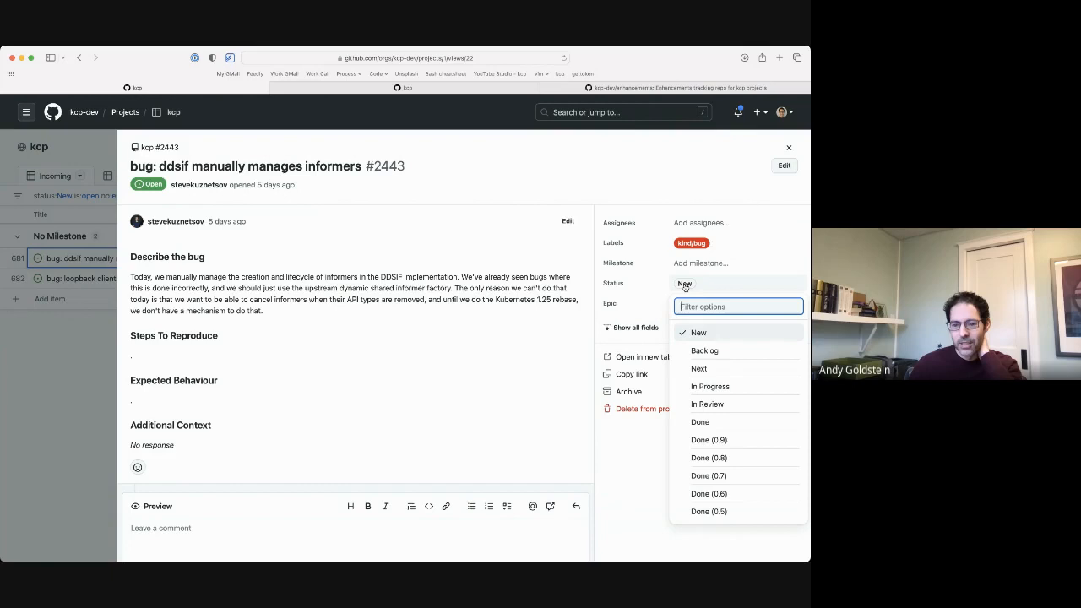
{"action": "left_click", "coordinate": [704, 350]}
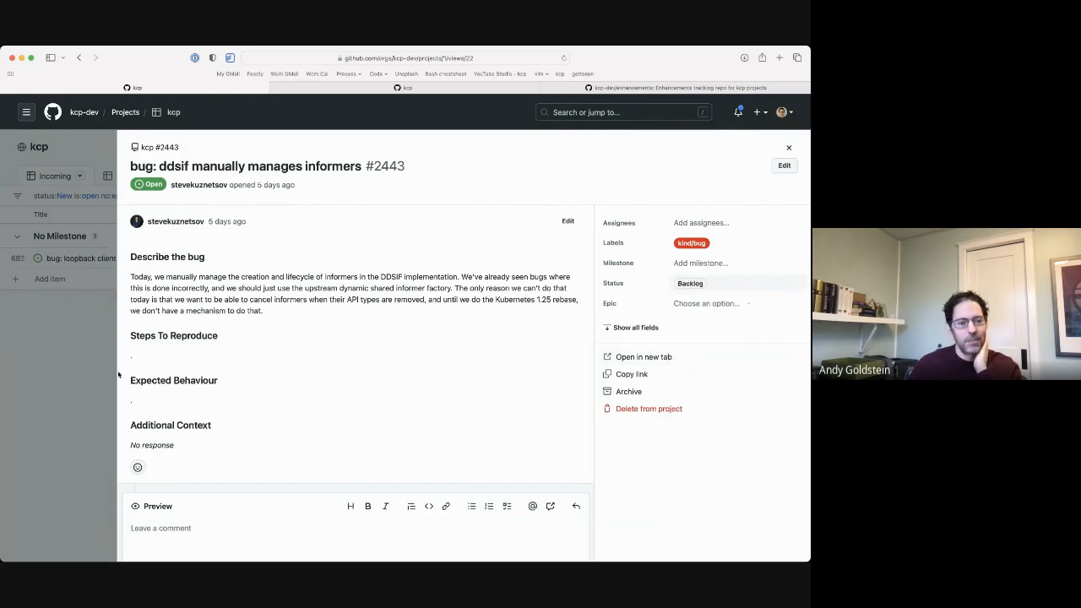
{"action": "left_click", "coordinate": [76, 256]}
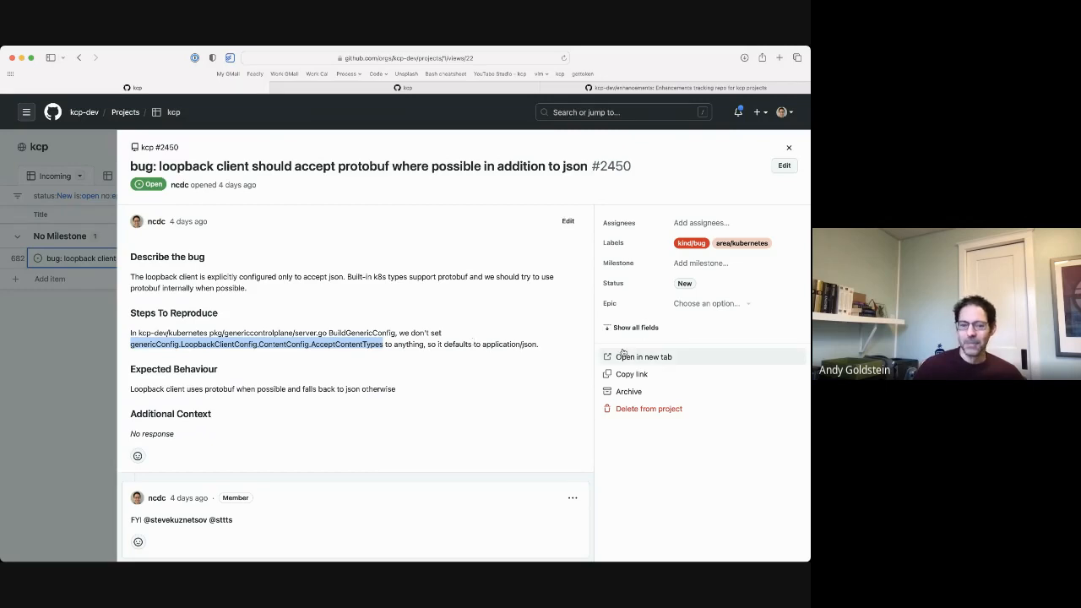
Step: Set bug #2450 (loopback client protobuf) Status to Backlog and return to the empty Incoming board
{"action": "left_click", "coordinate": [684, 284]}
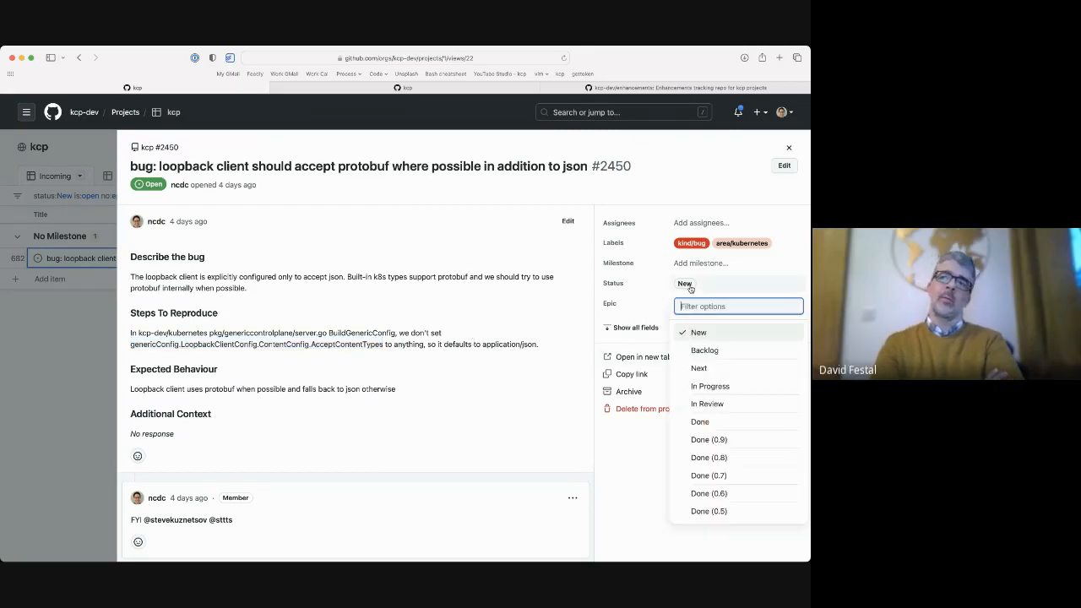
{"action": "left_click", "coordinate": [704, 350]}
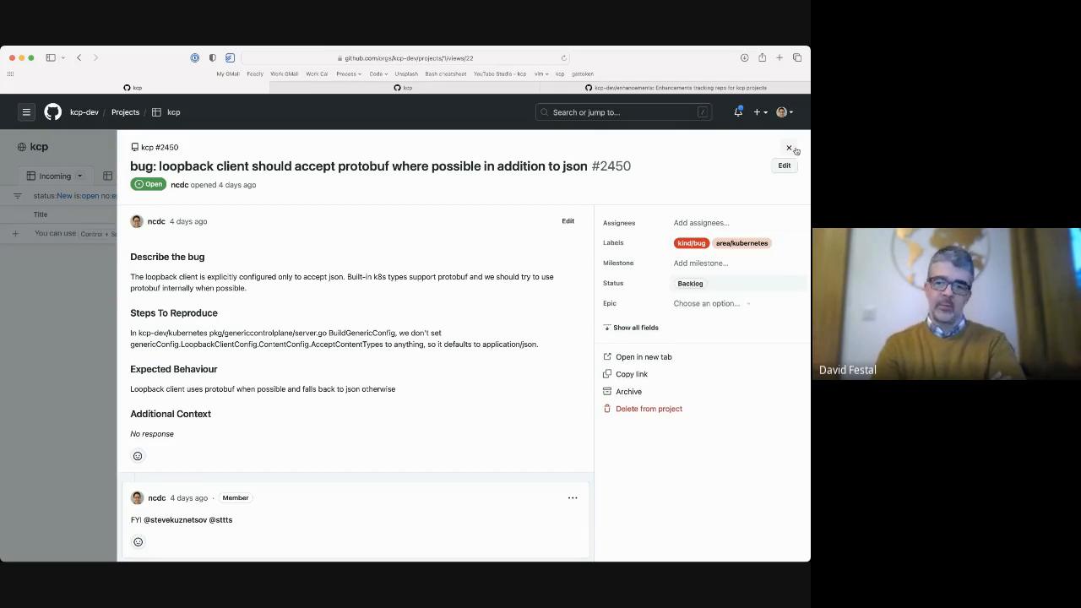
{"action": "left_click", "coordinate": [788, 149]}
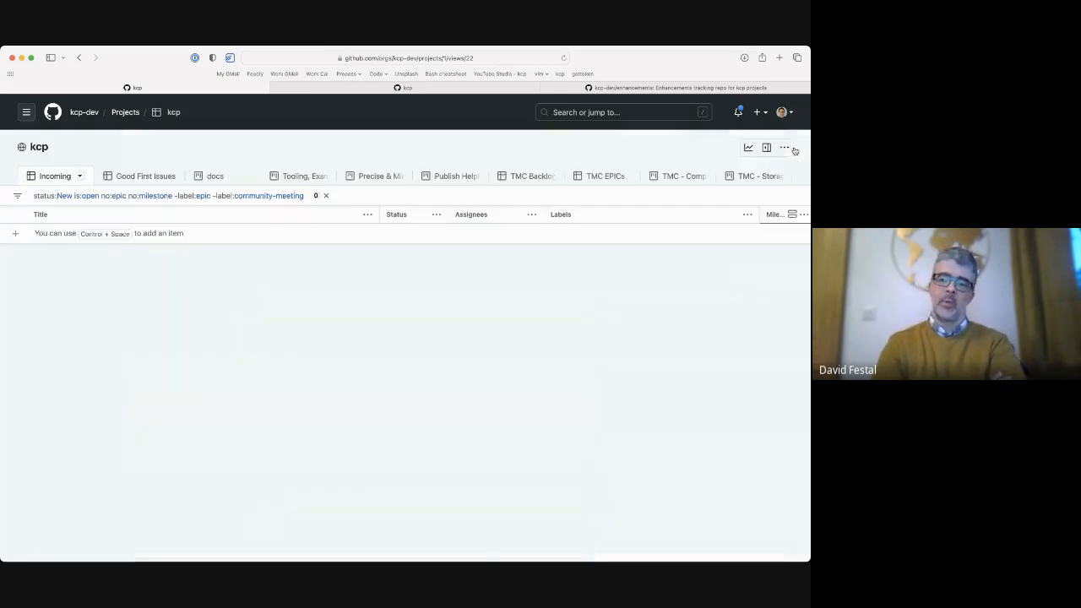